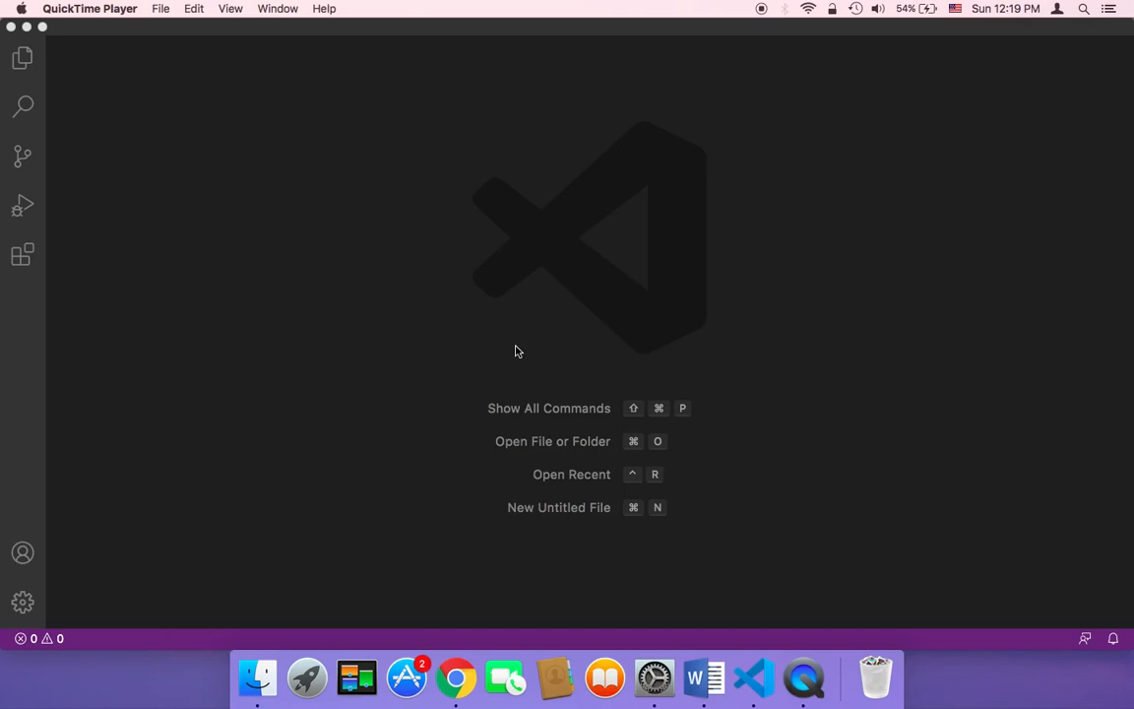
mouse_move(173, 293)
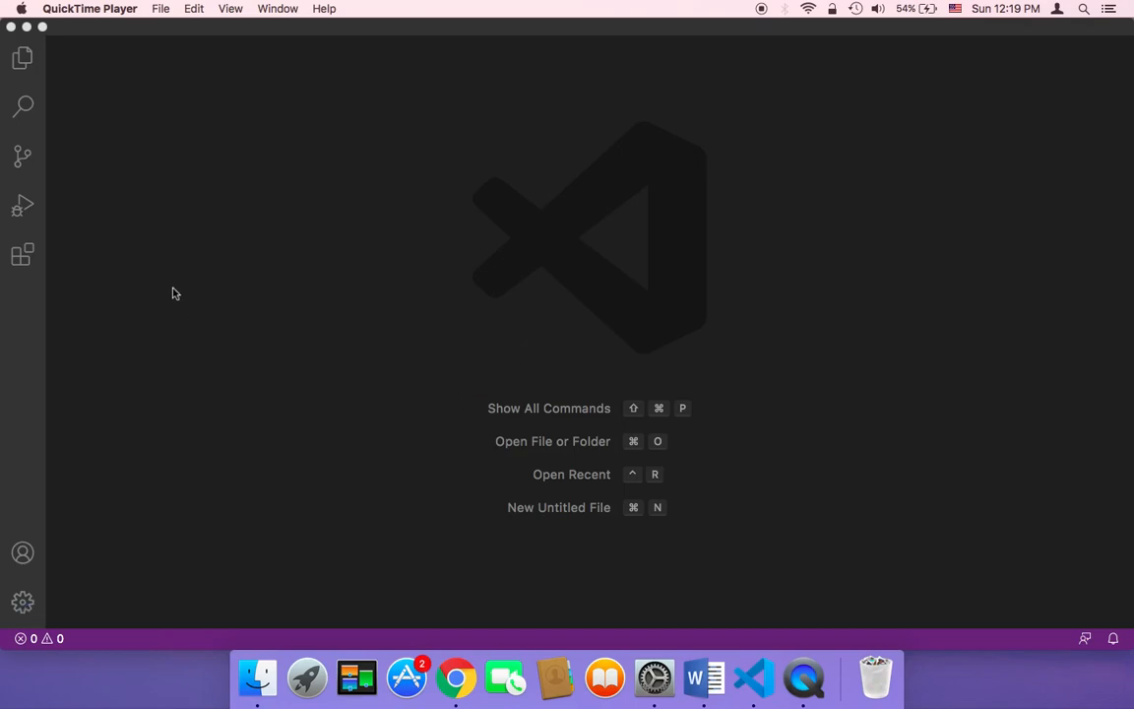
mouse_move(641, 291)
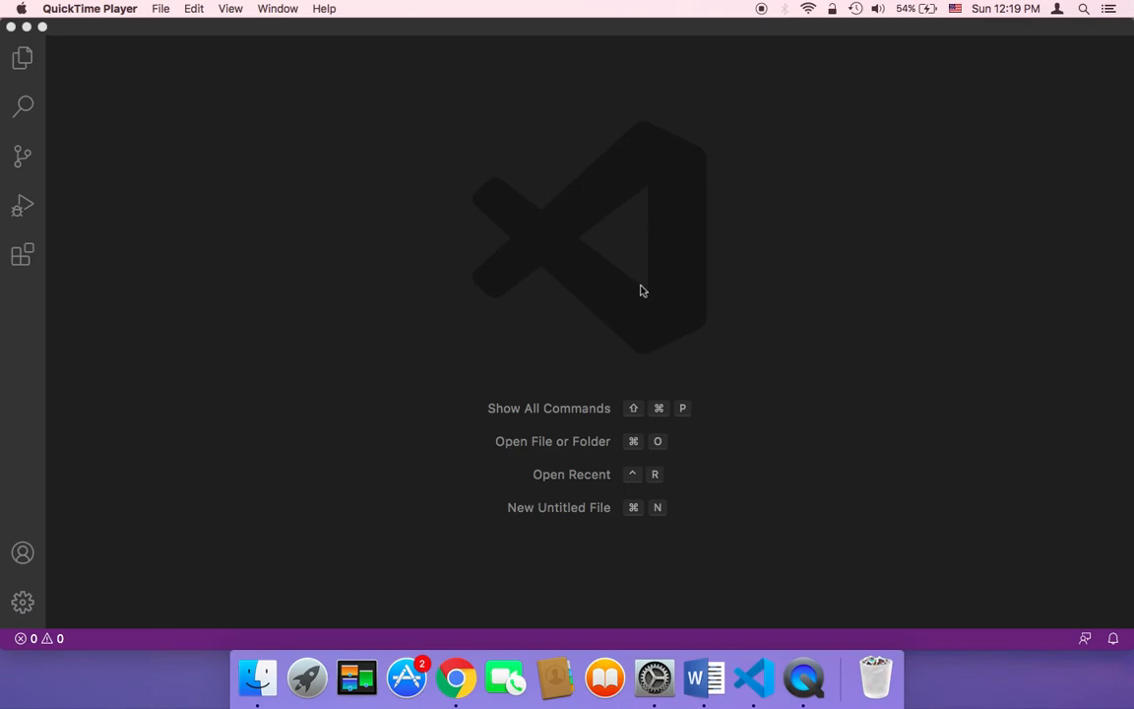
mouse_move(537, 337)
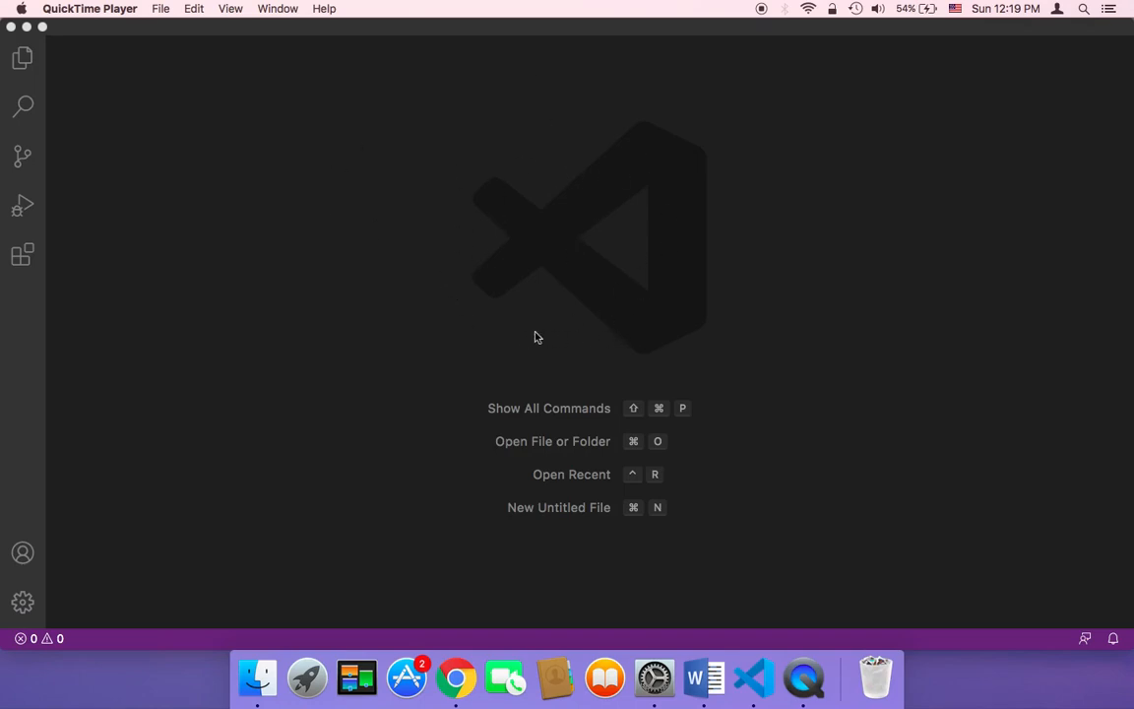
mouse_move(24, 256)
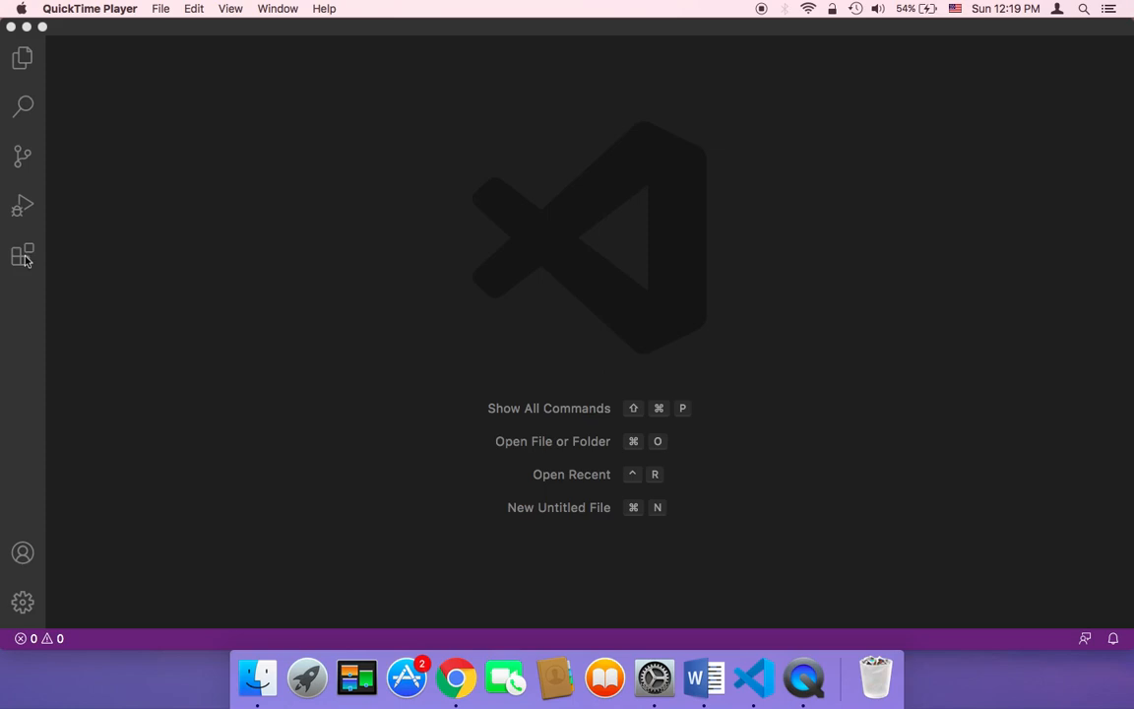
Step: Search the Extensions marketplace for 'python' to list matching extensions
click(23, 254)
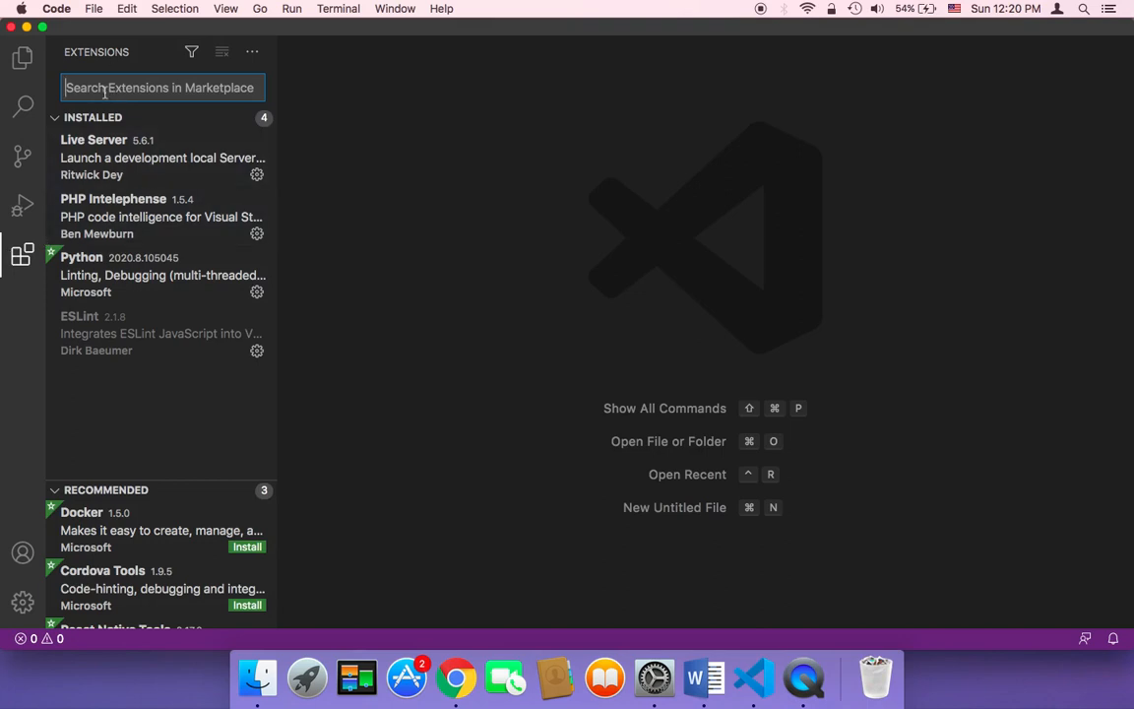
text(python)
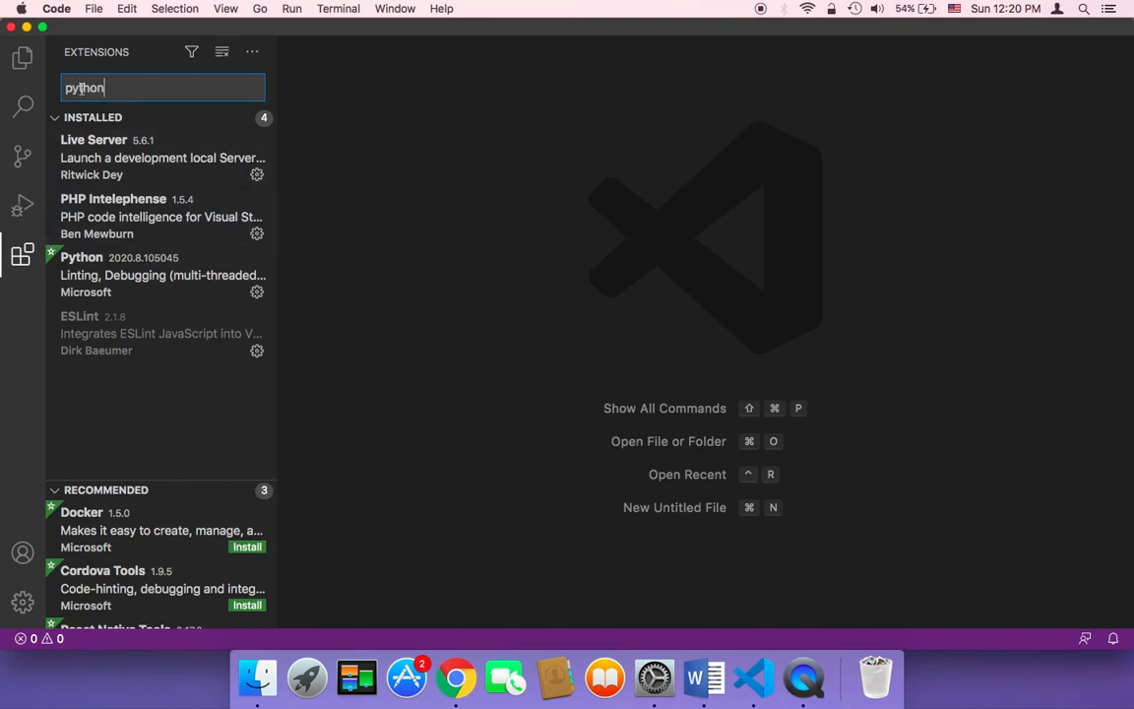
key(Return)
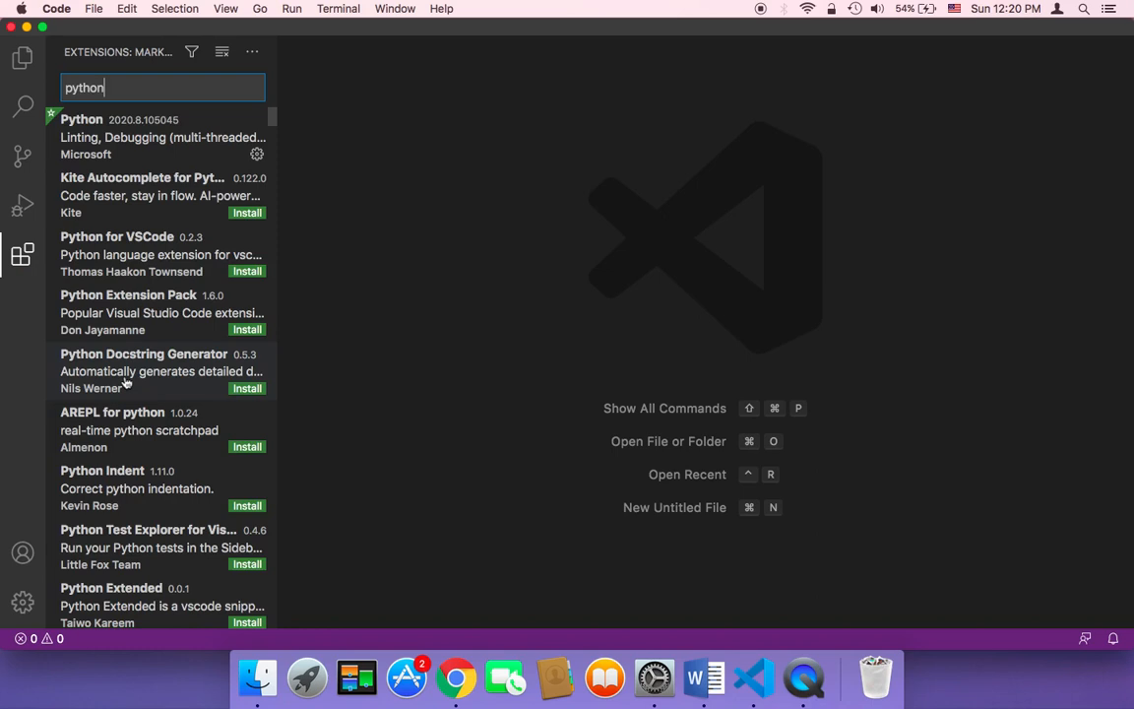
mouse_move(108, 149)
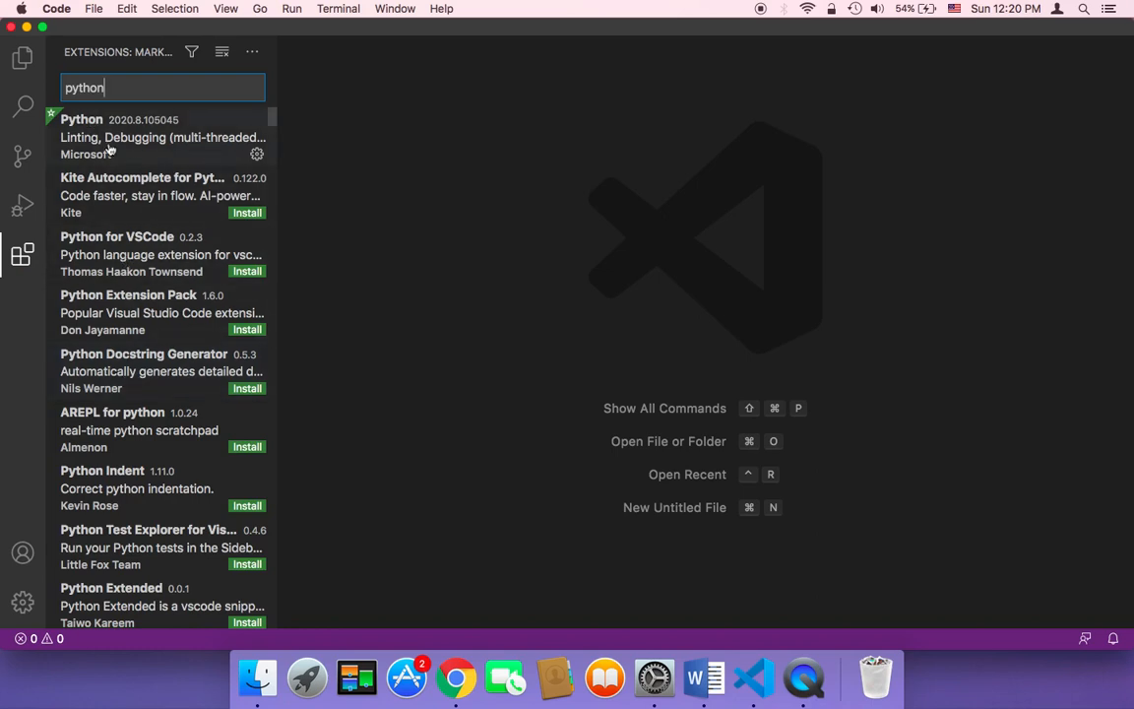
mouse_move(79, 165)
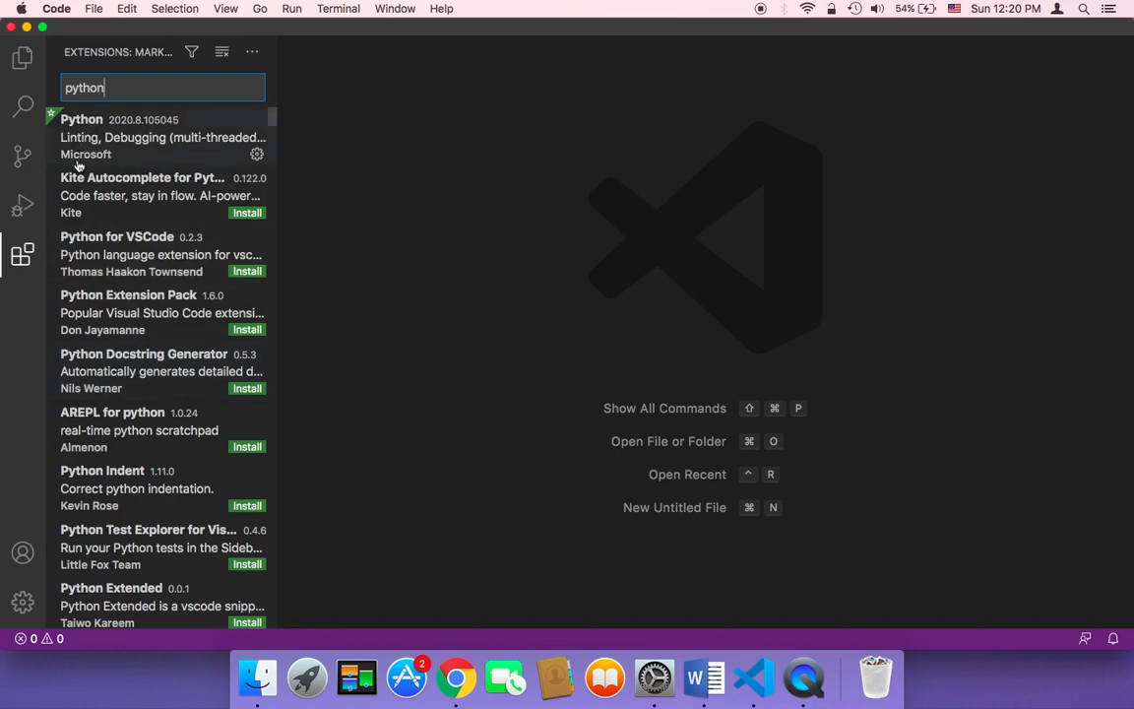
mouse_move(144, 137)
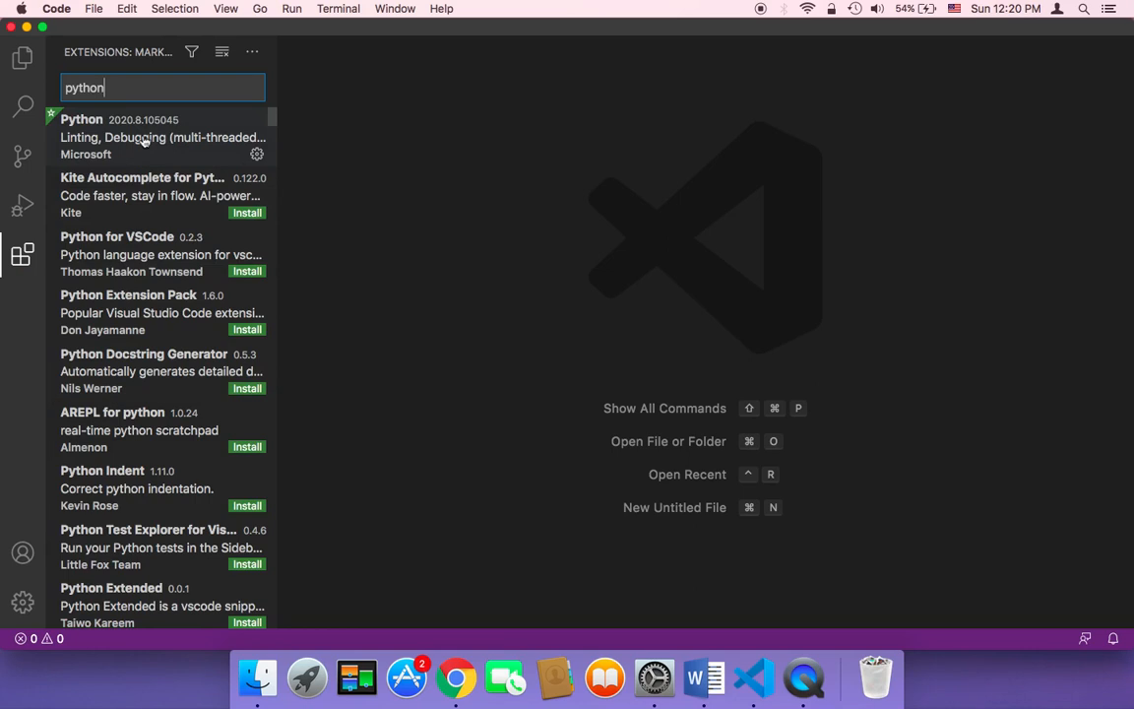
Step: Show the details page of Microsoft's Python extension from the search results
click(147, 138)
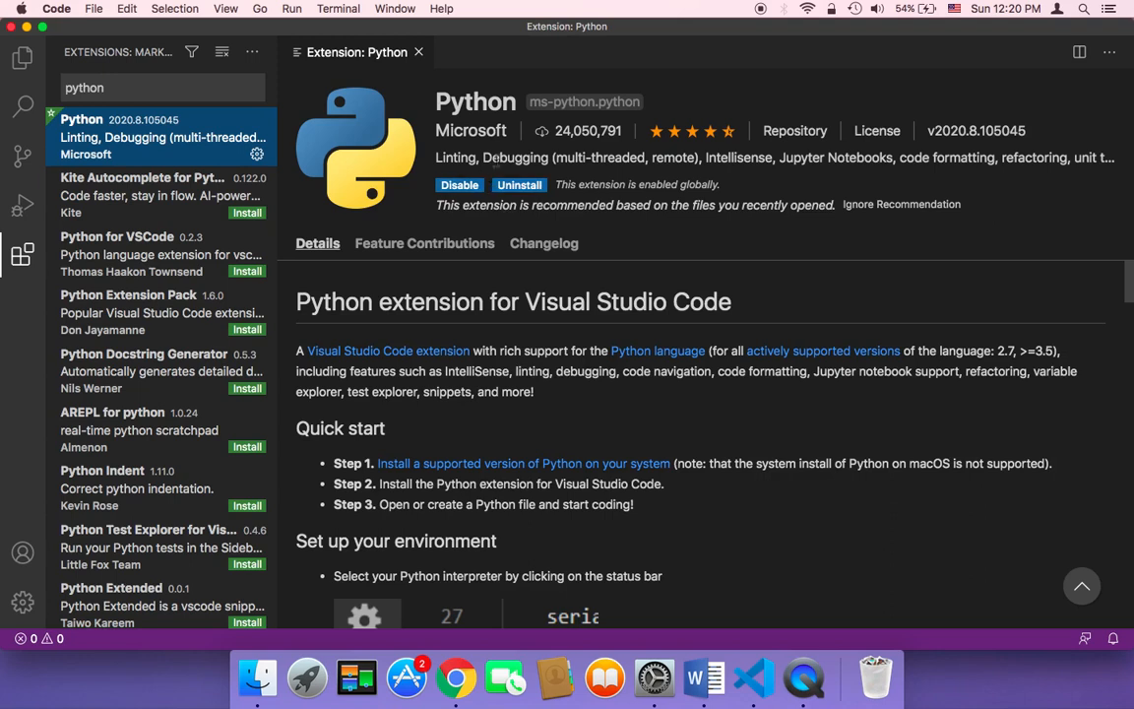
mouse_move(22, 57)
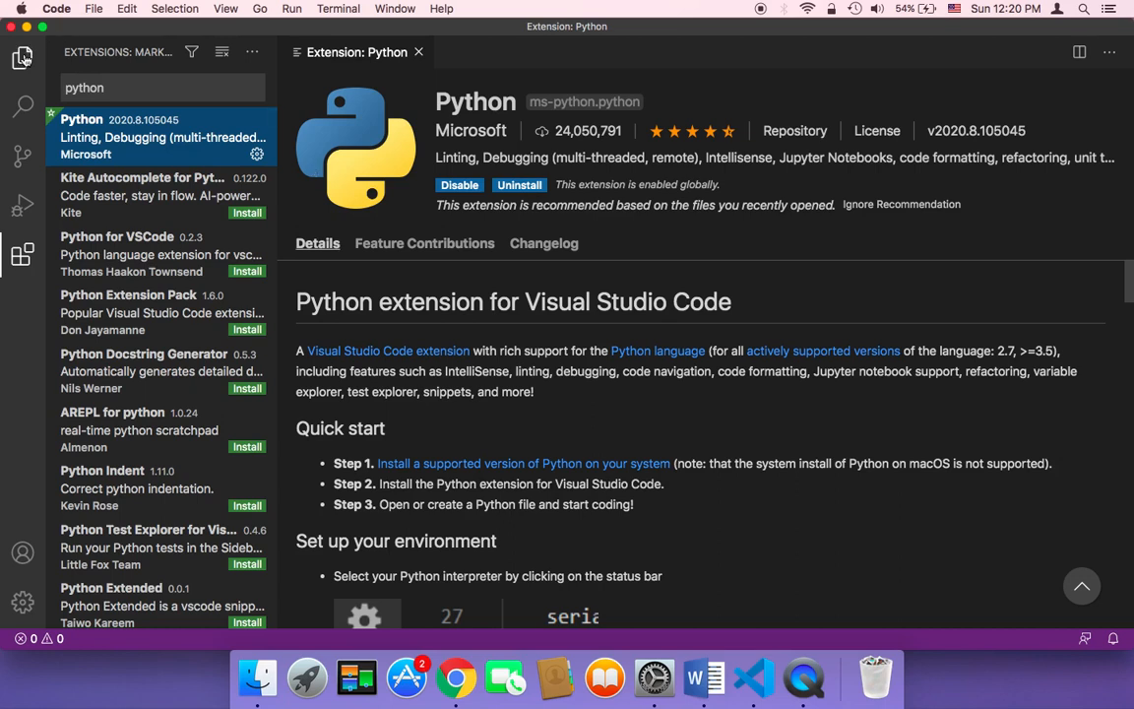
mouse_move(24, 59)
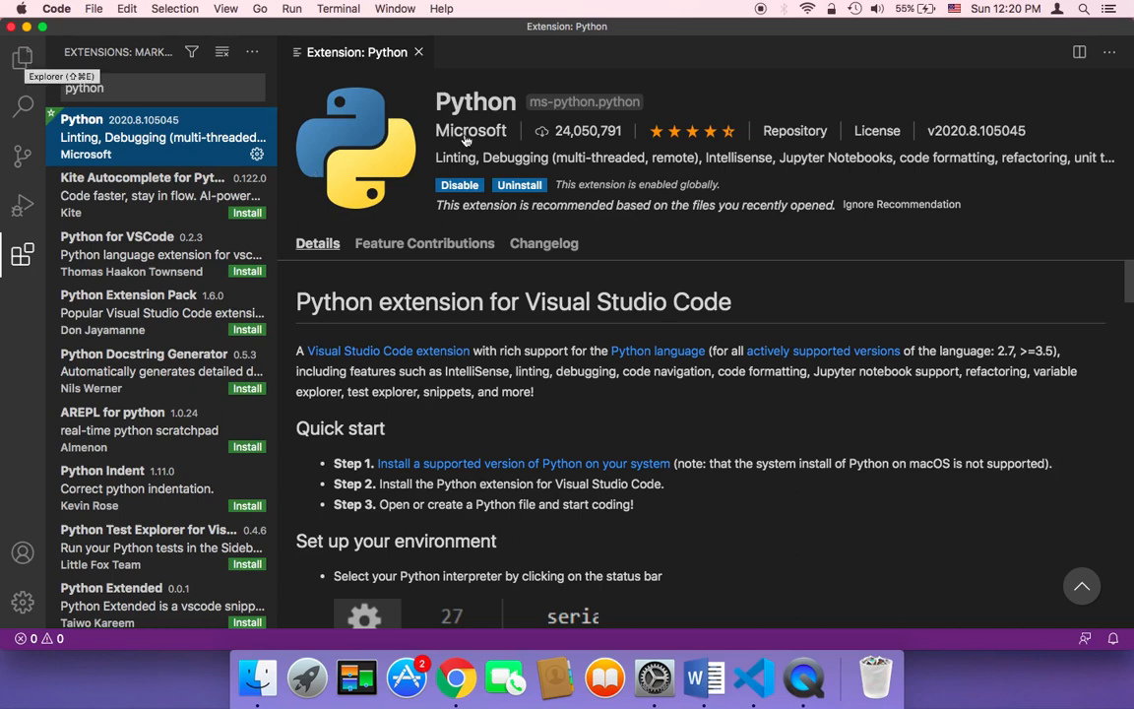
mouse_move(531, 205)
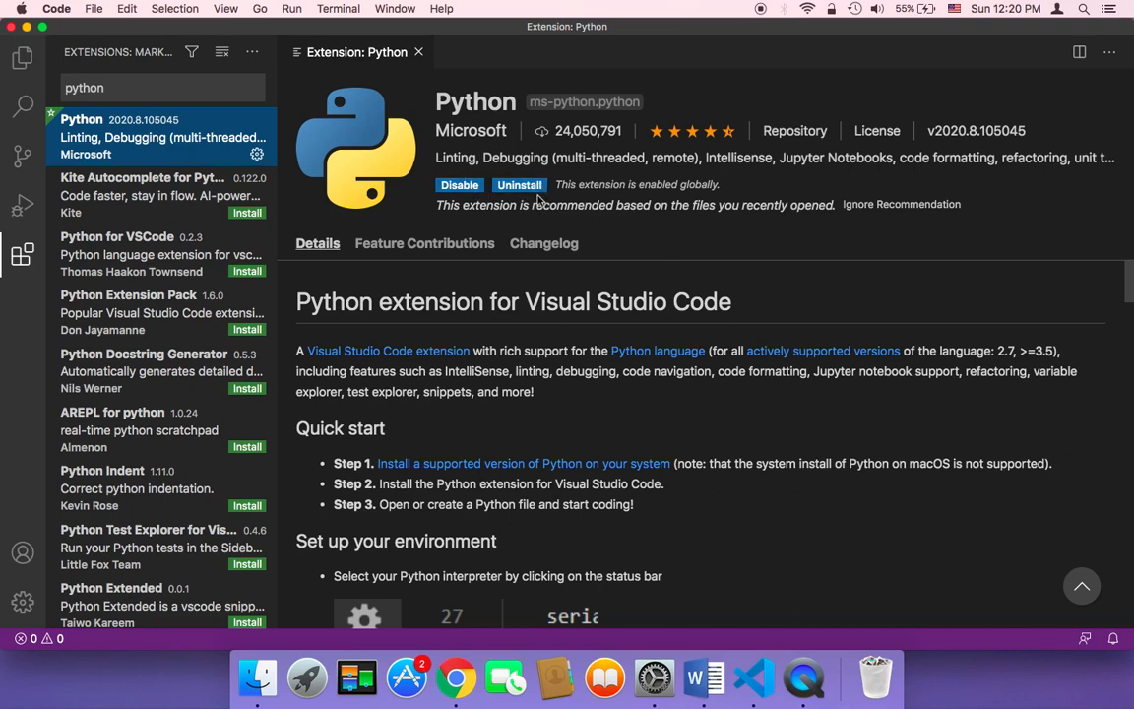
Step: Return to the Explorer sidebar and create a new empty untitled file
click(21, 59)
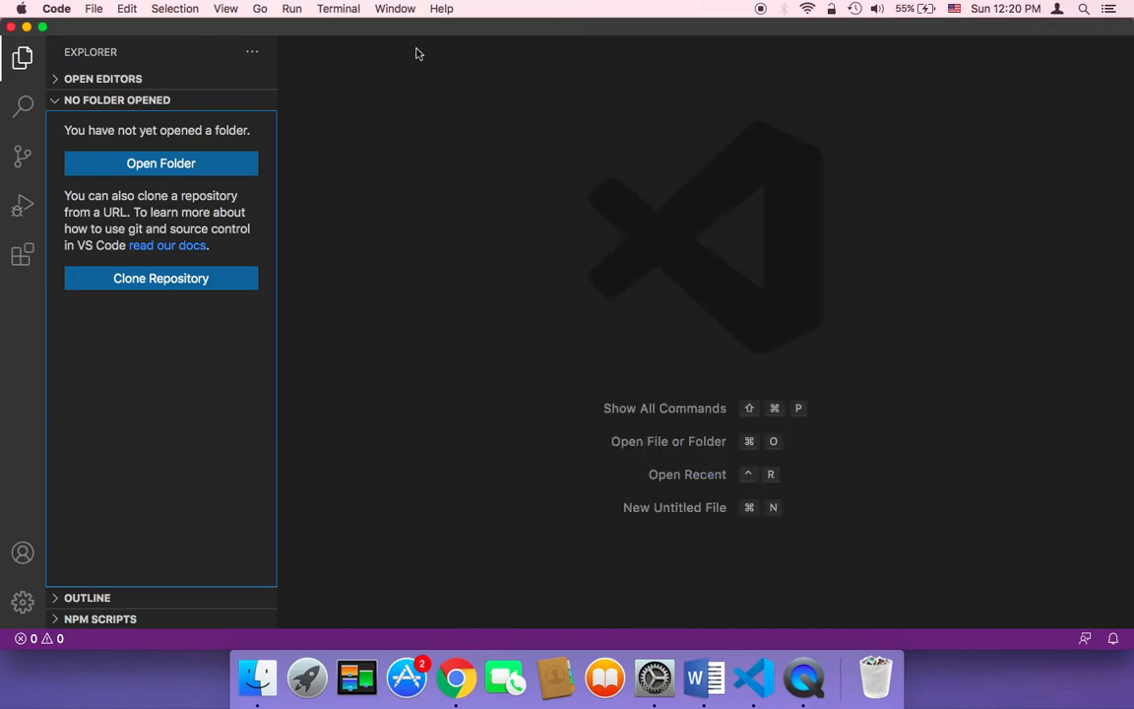
mouse_move(22, 59)
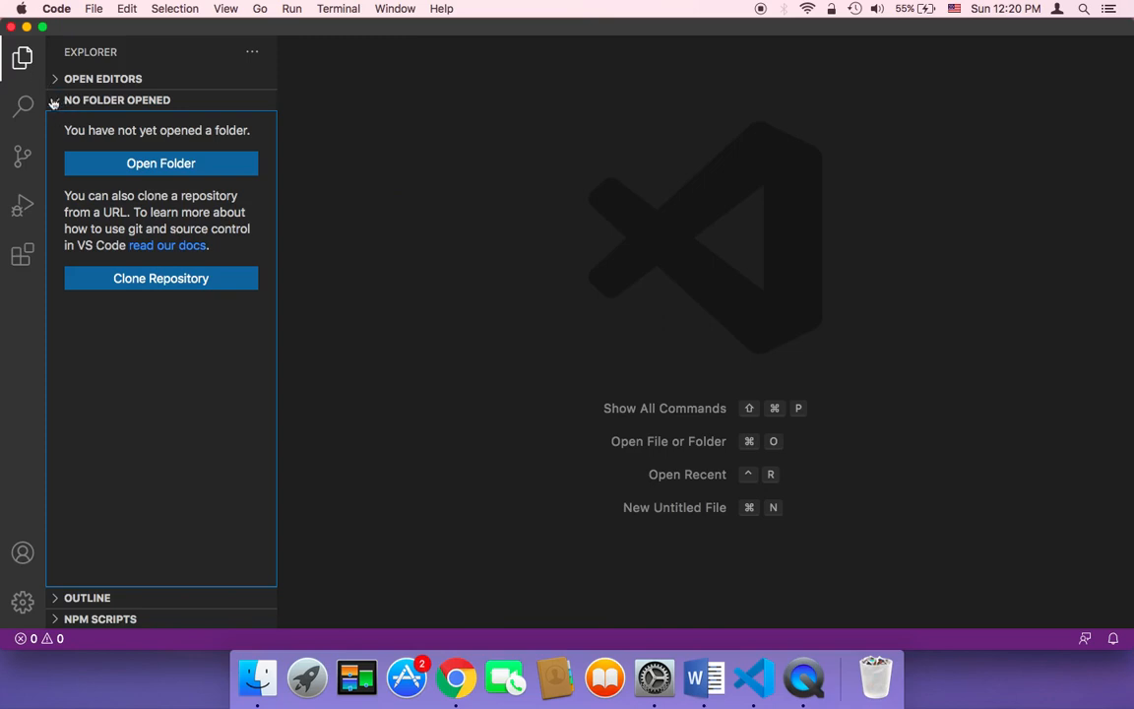
click(55, 98)
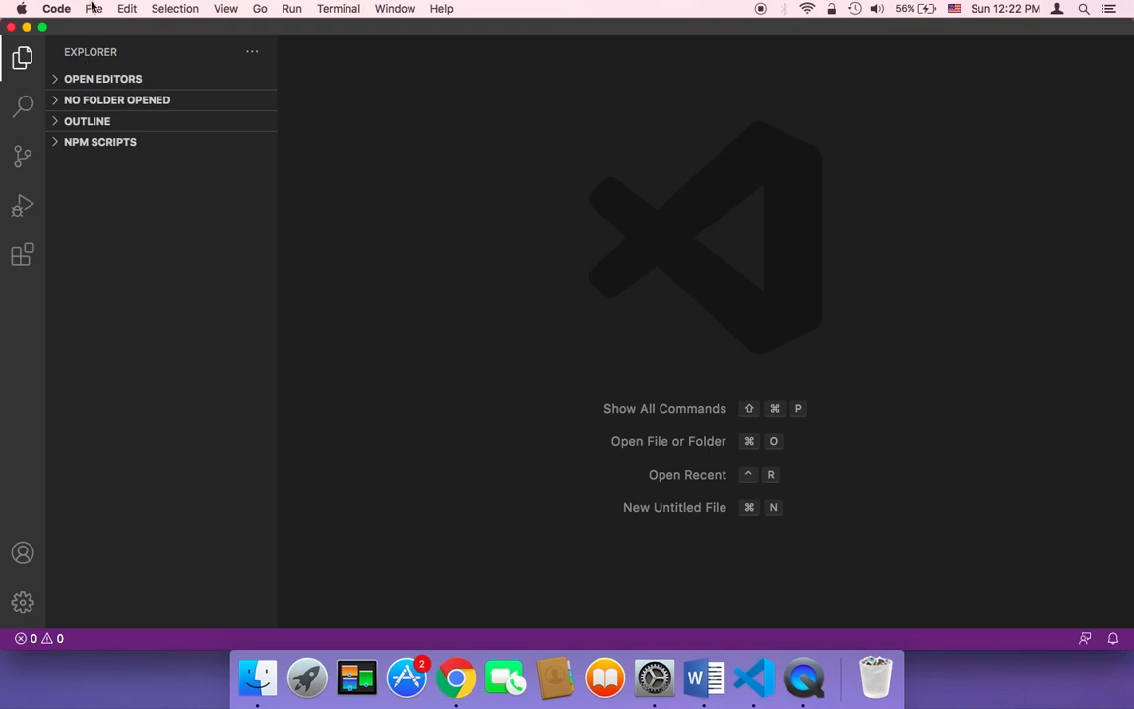
click(94, 8)
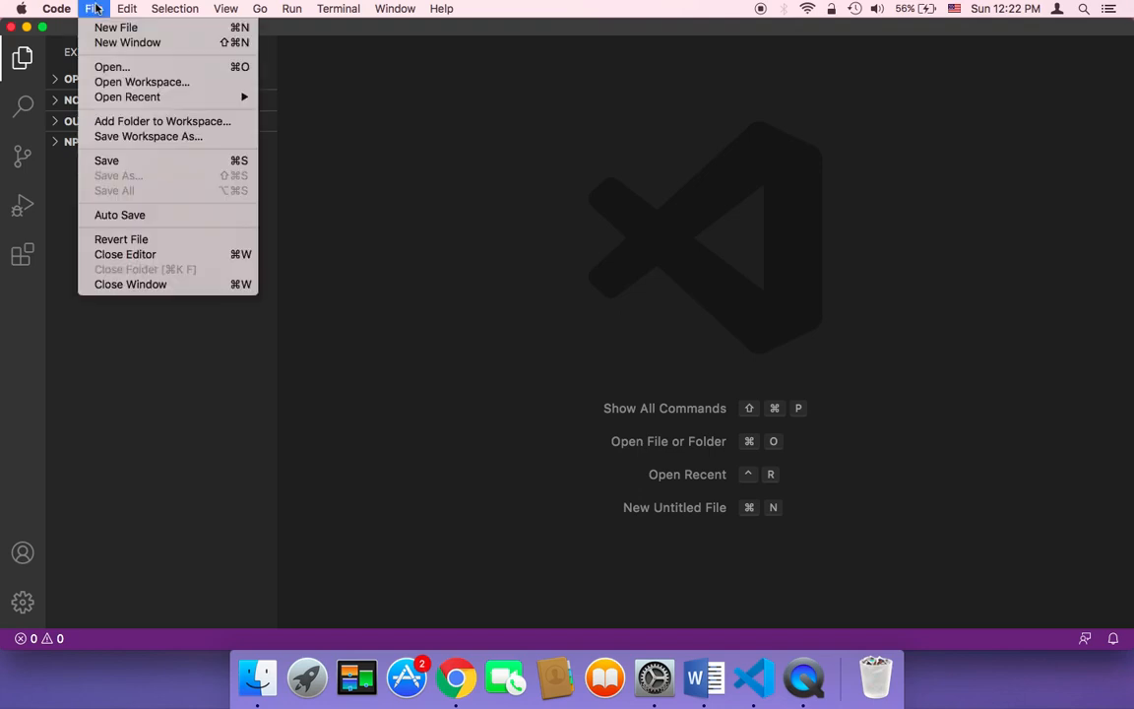
click(114, 27)
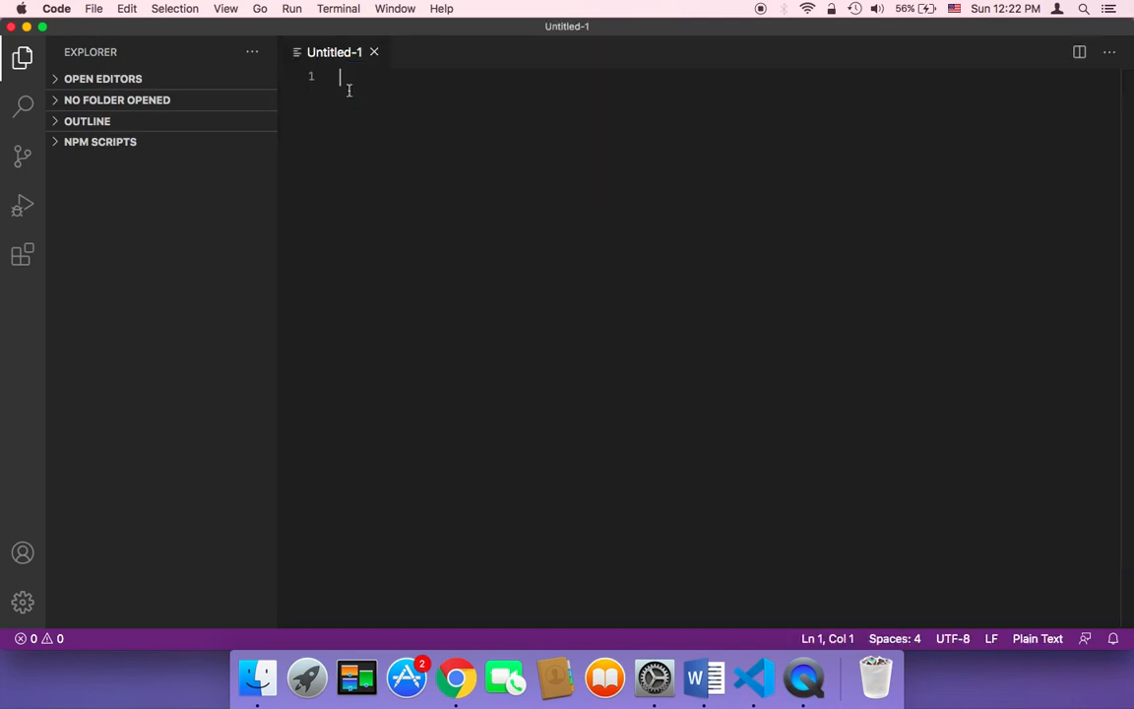
Step: Save the new file as test.py on the Desktop so it is recognized as Python
key(cmd+s)
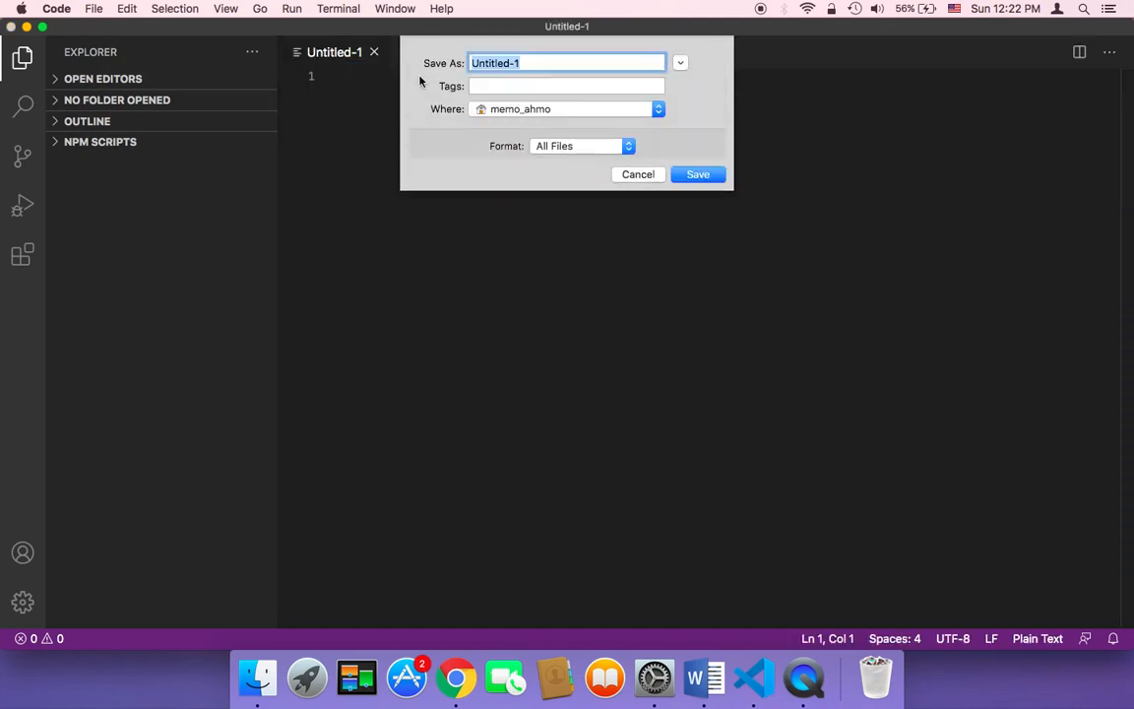
click(658, 108)
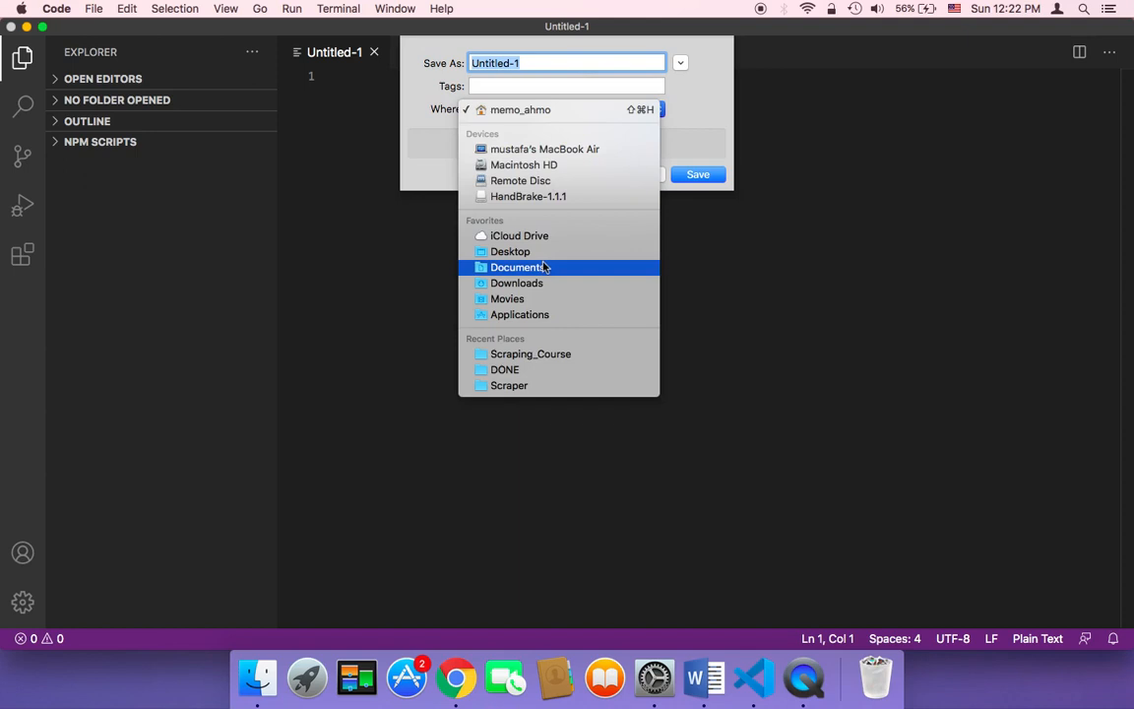
click(516, 268)
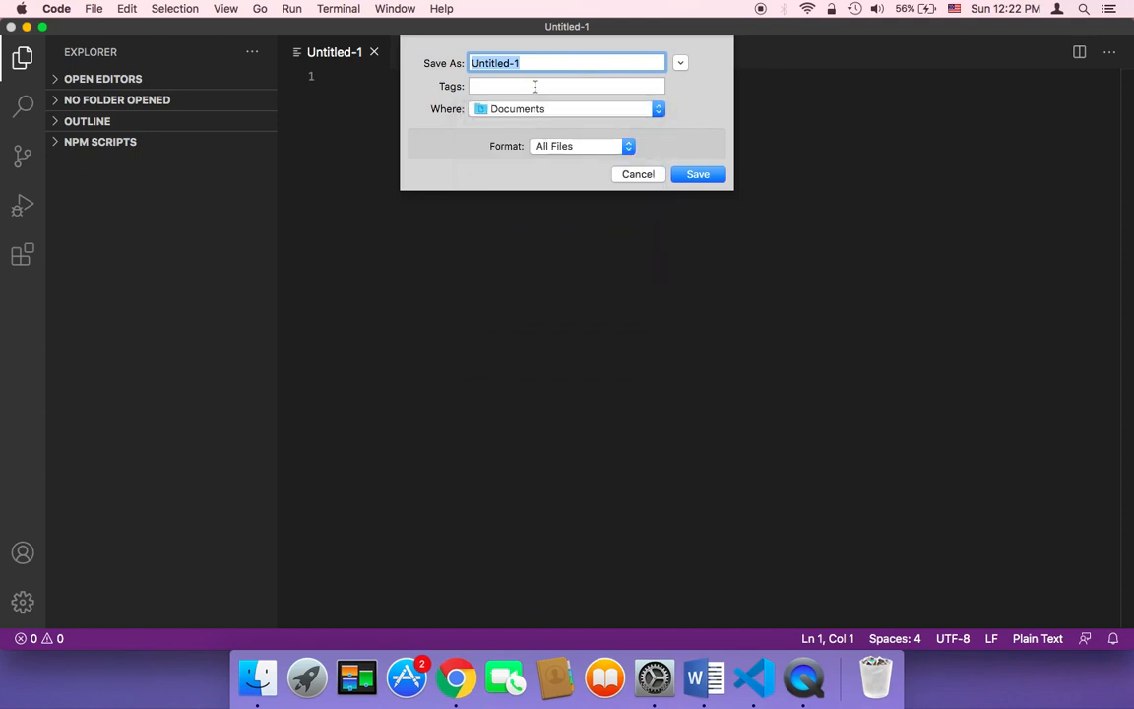
text(test)
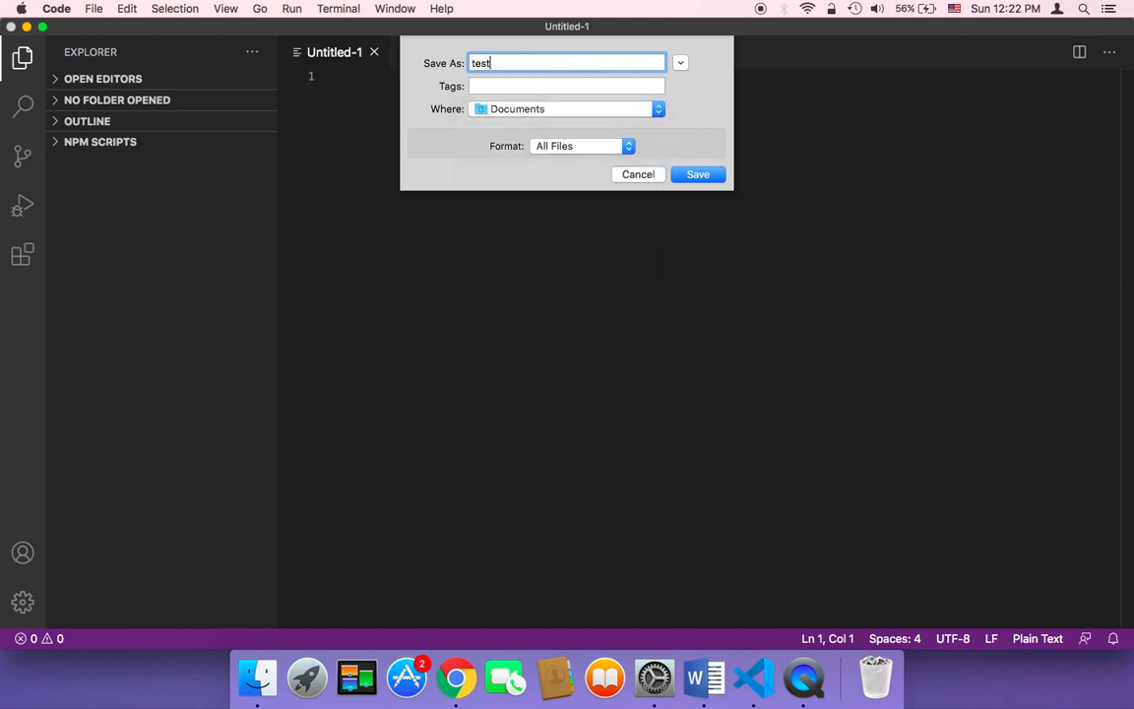
text(.py)
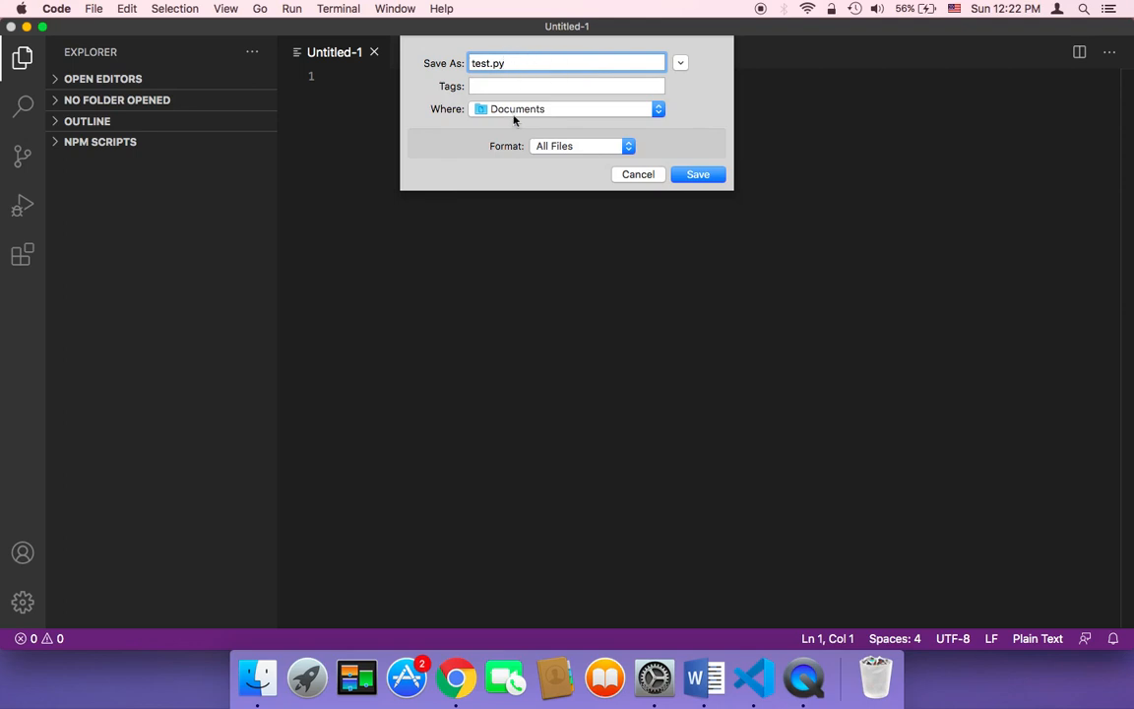
click(567, 108)
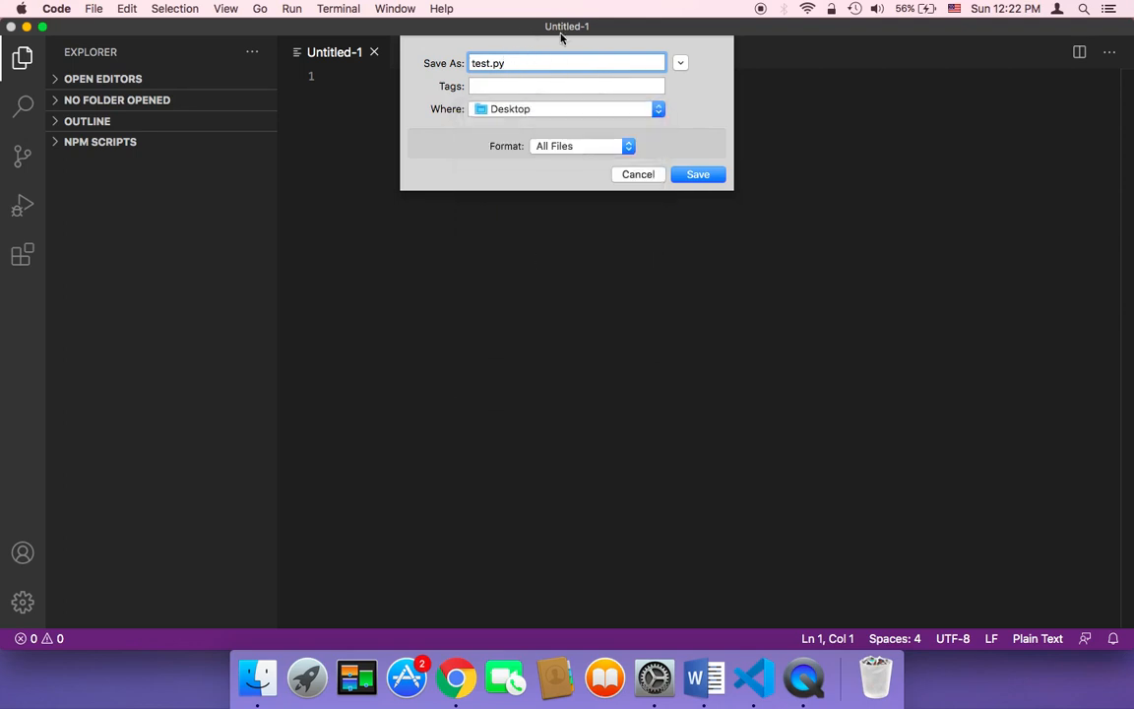
click(697, 174)
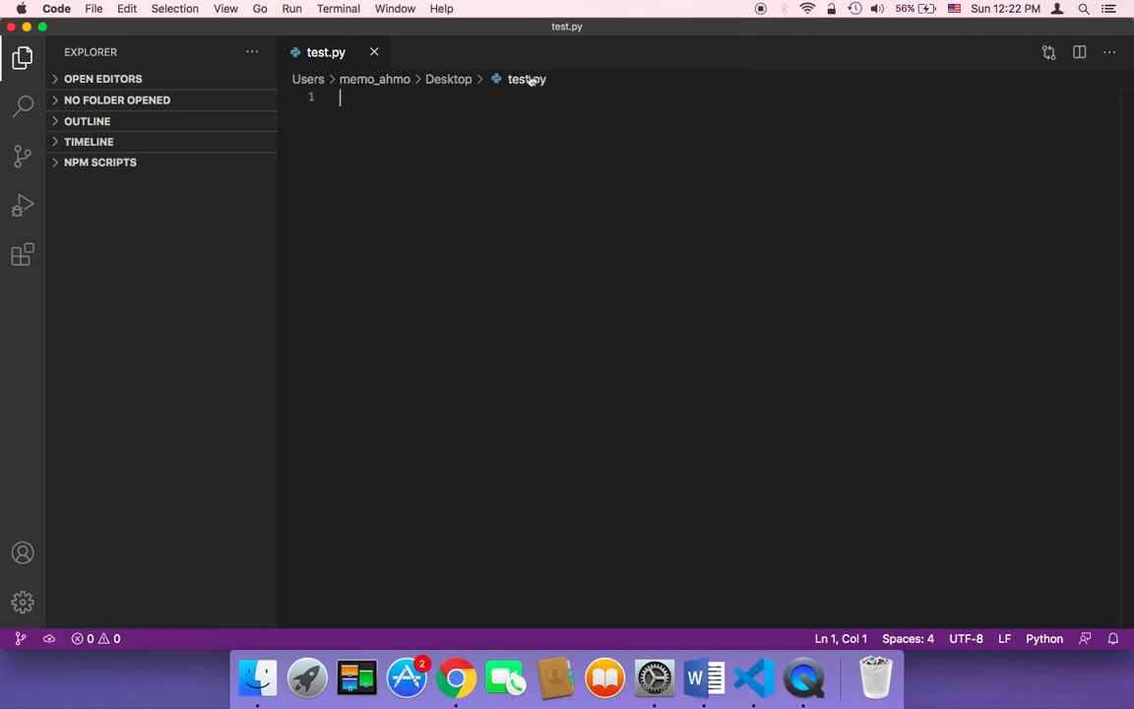
key(enter)
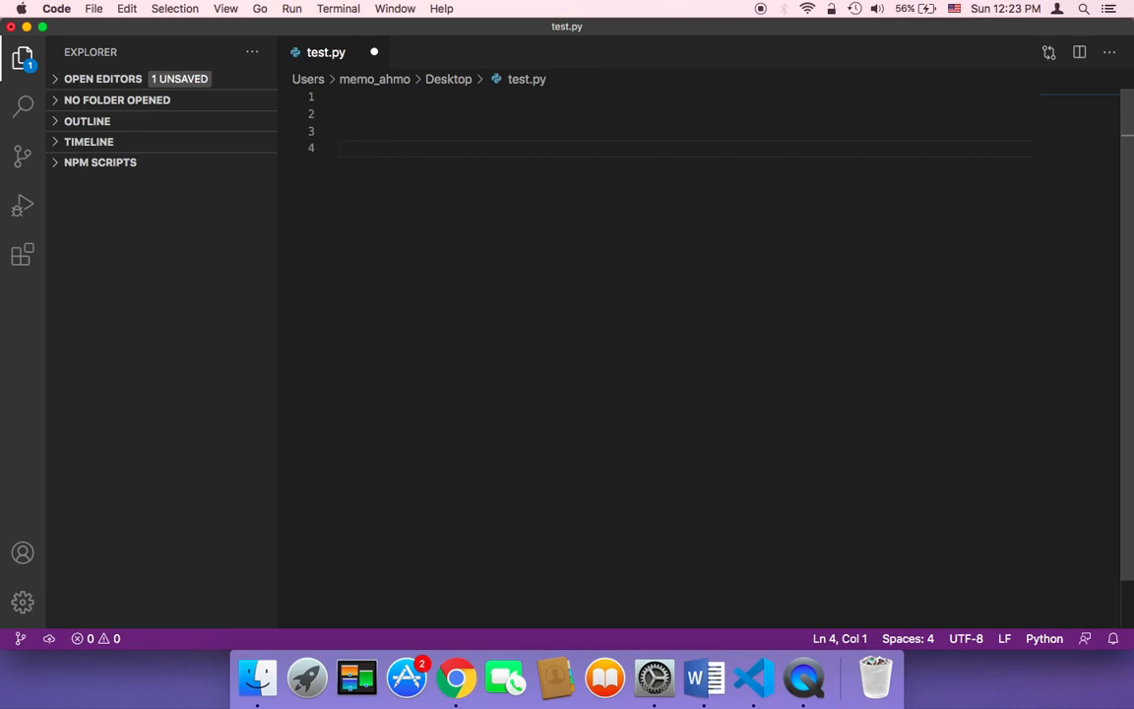
Step: Write print("This is python") on line 4 of test.py
text(pri)
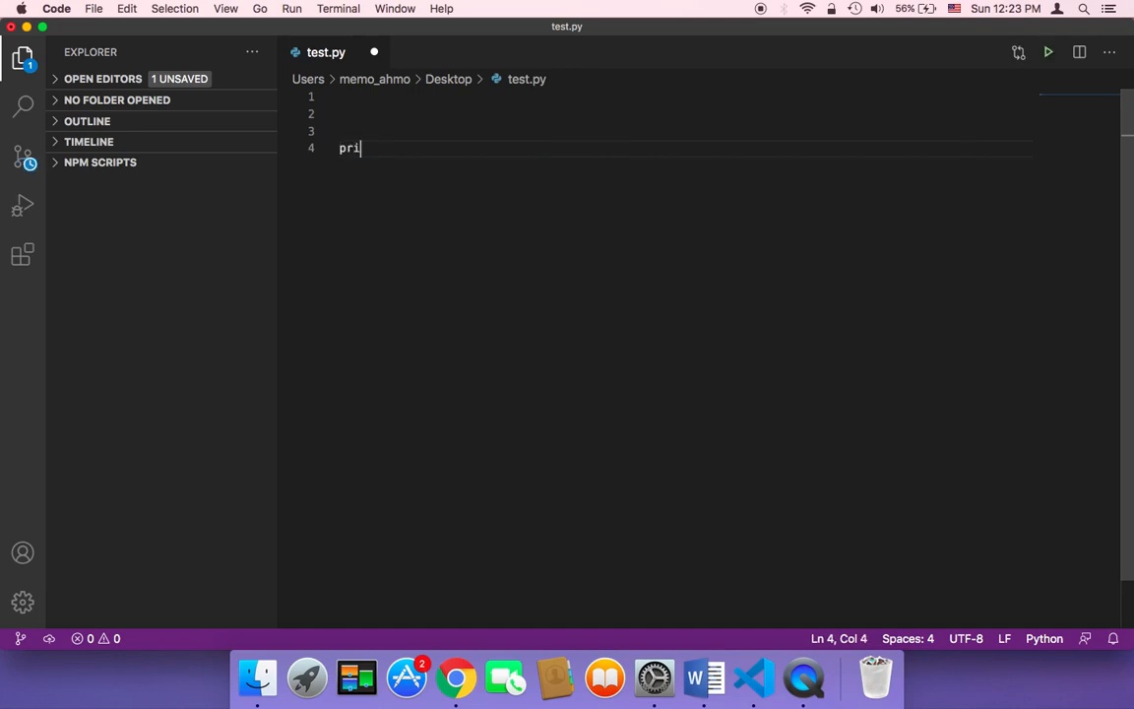
text(nt())
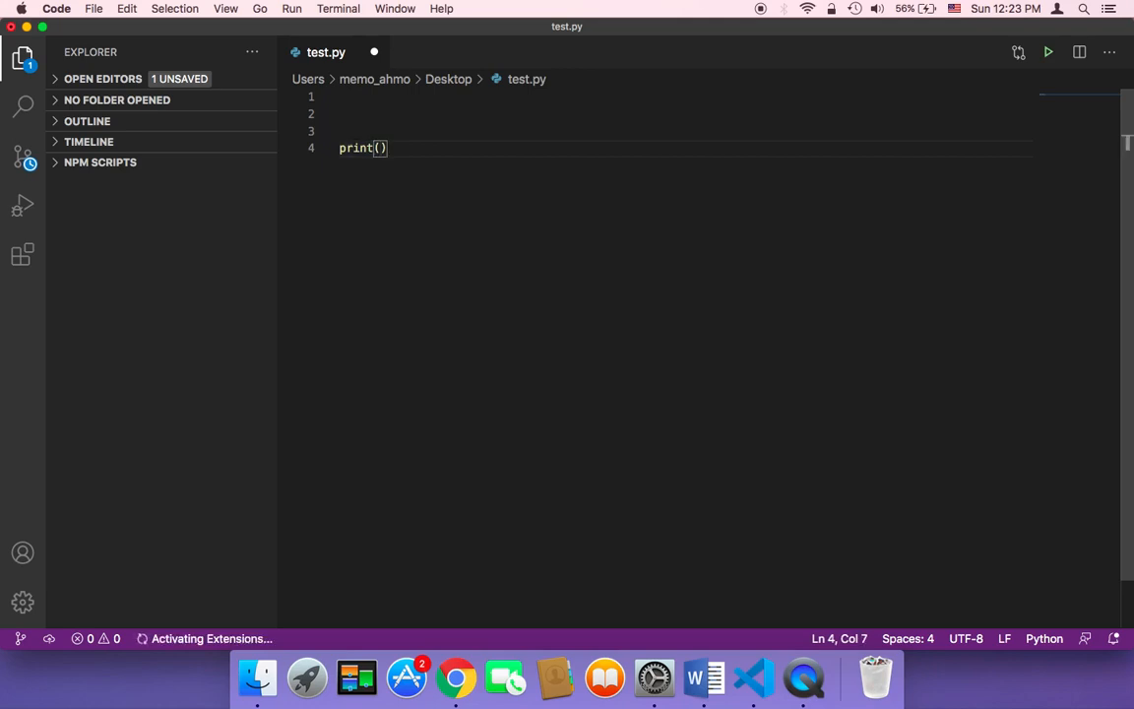
text("This is)
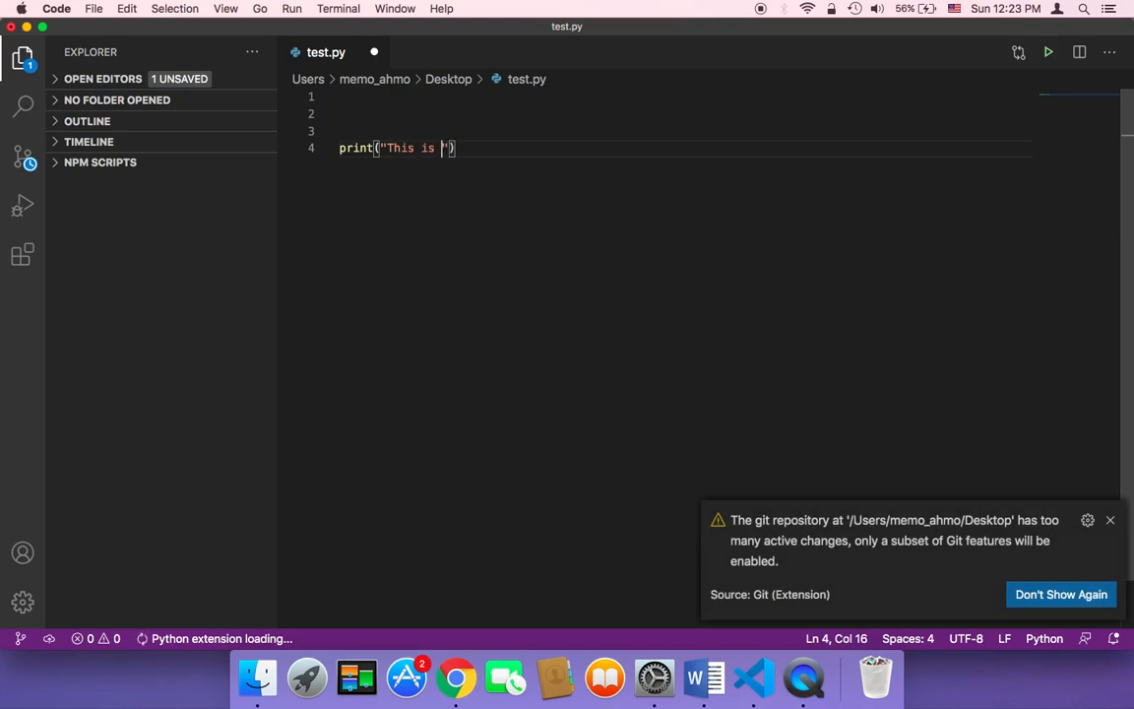
text(python)
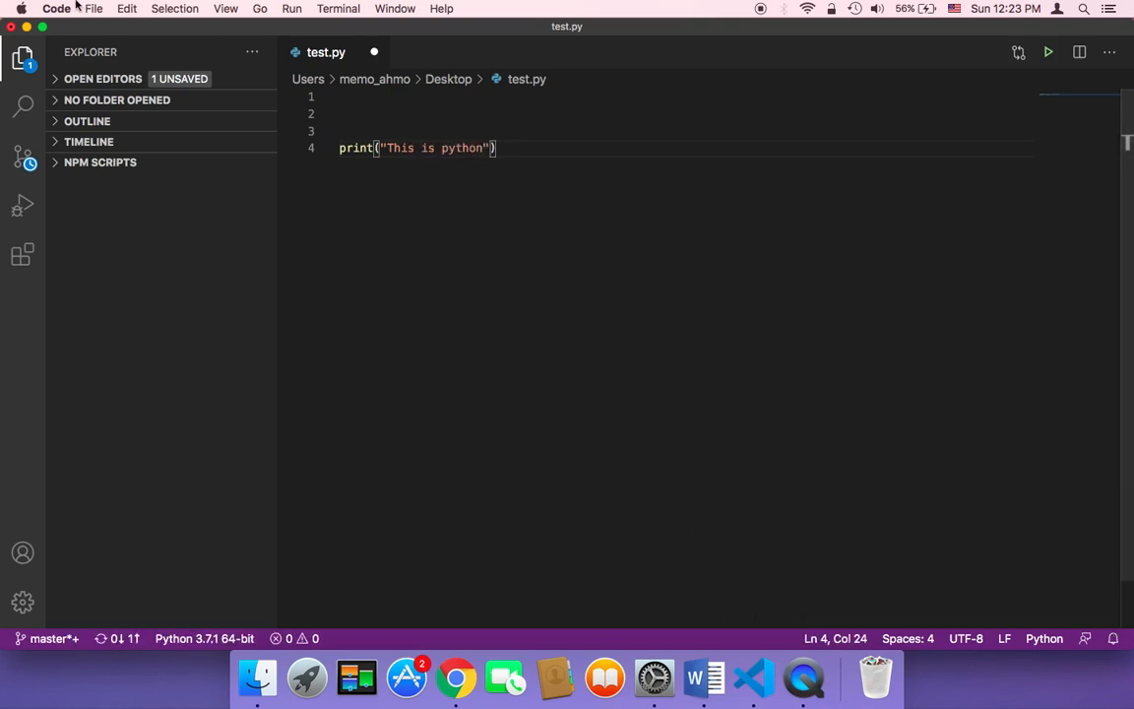
Step: Save test.py with the new print line via File > Save
click(94, 8)
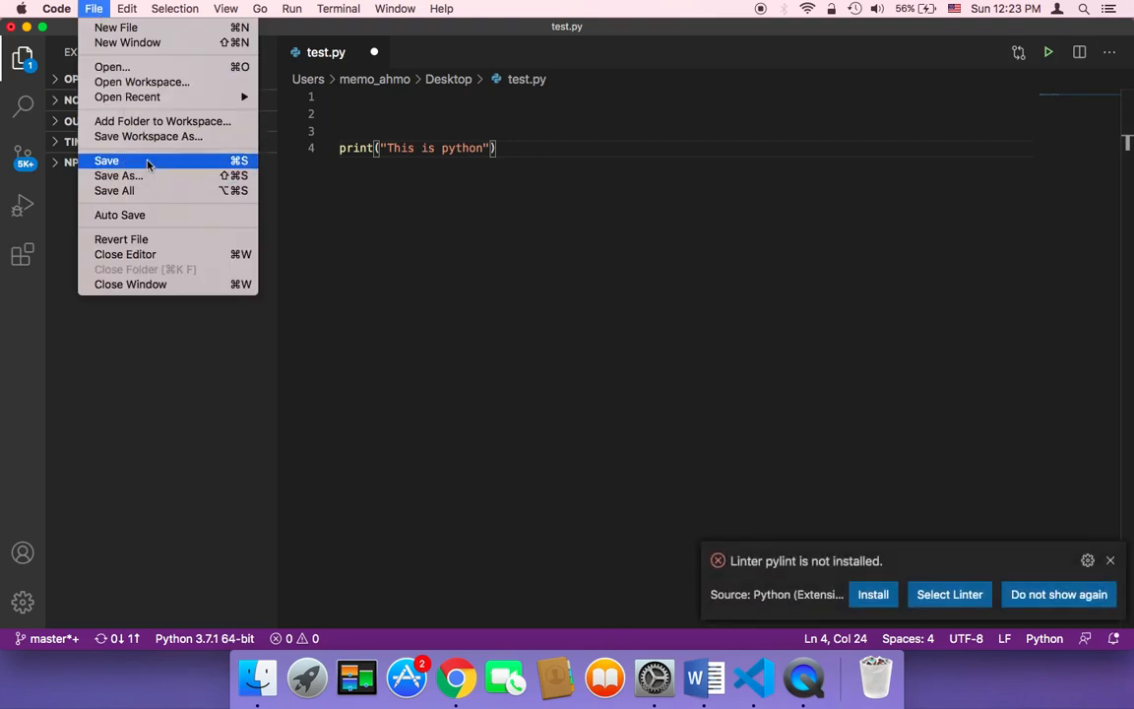
click(106, 162)
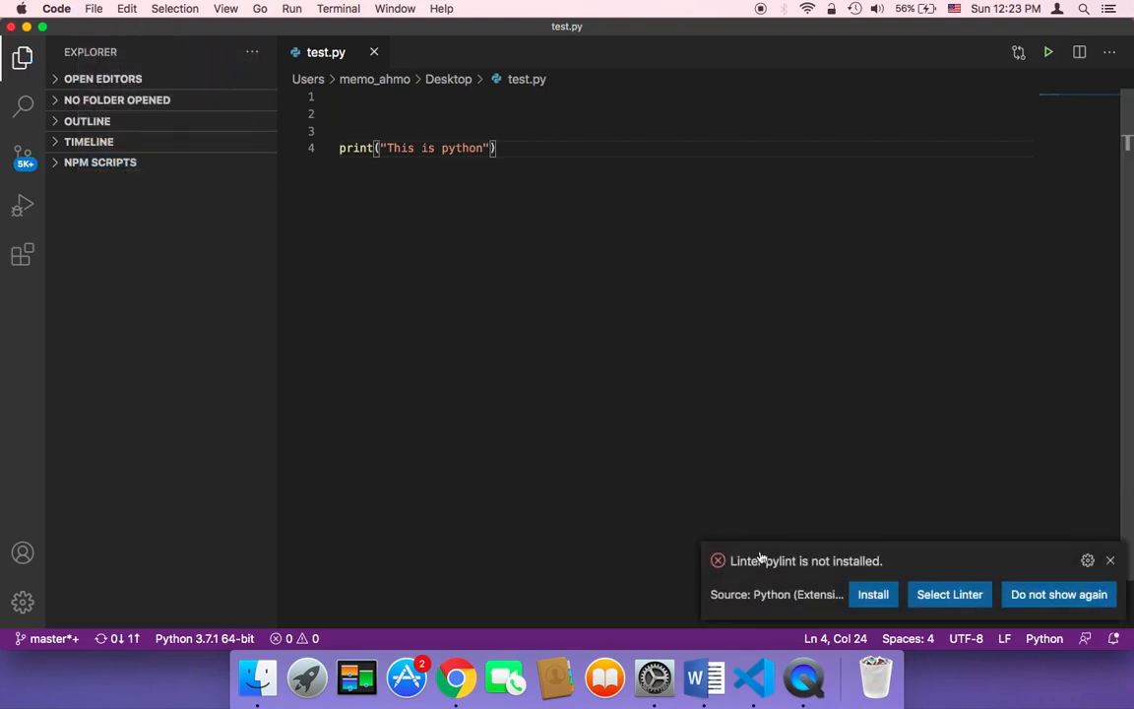
mouse_move(803, 579)
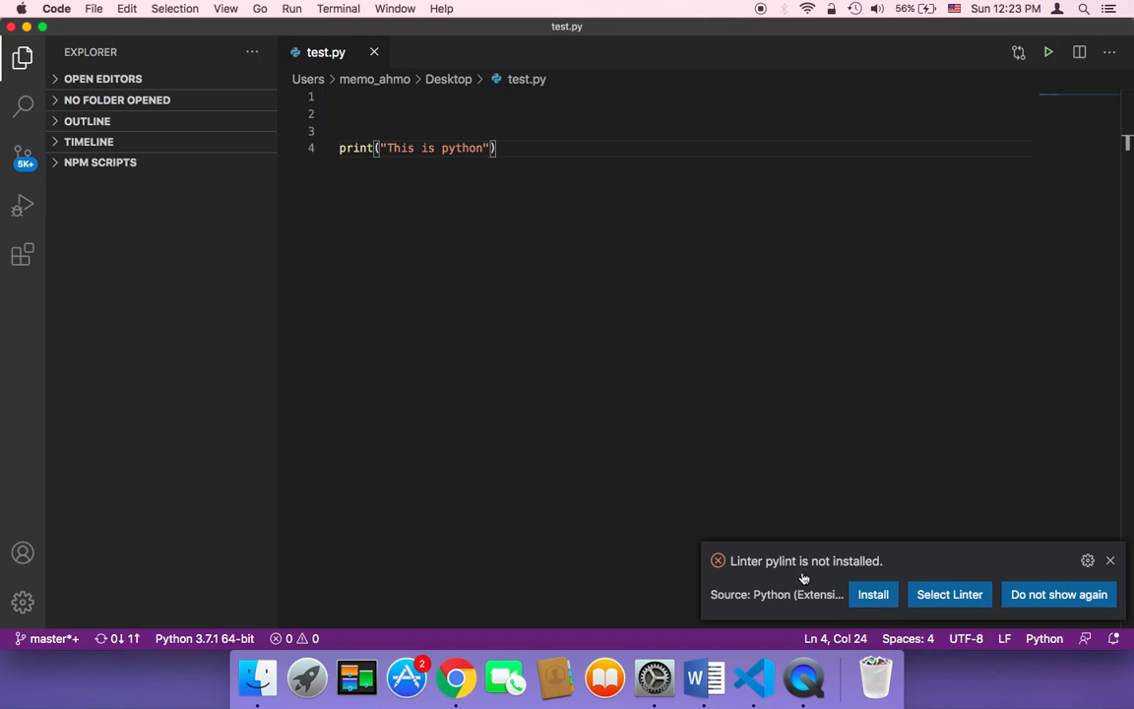
mouse_move(874, 595)
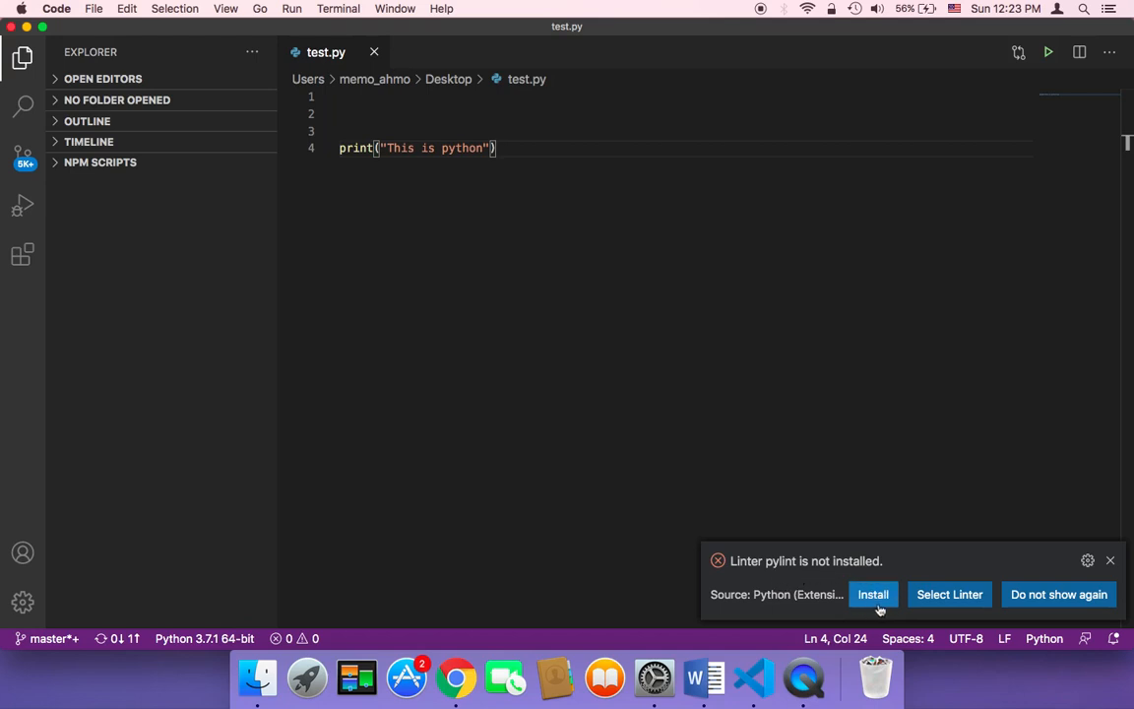
mouse_move(874, 595)
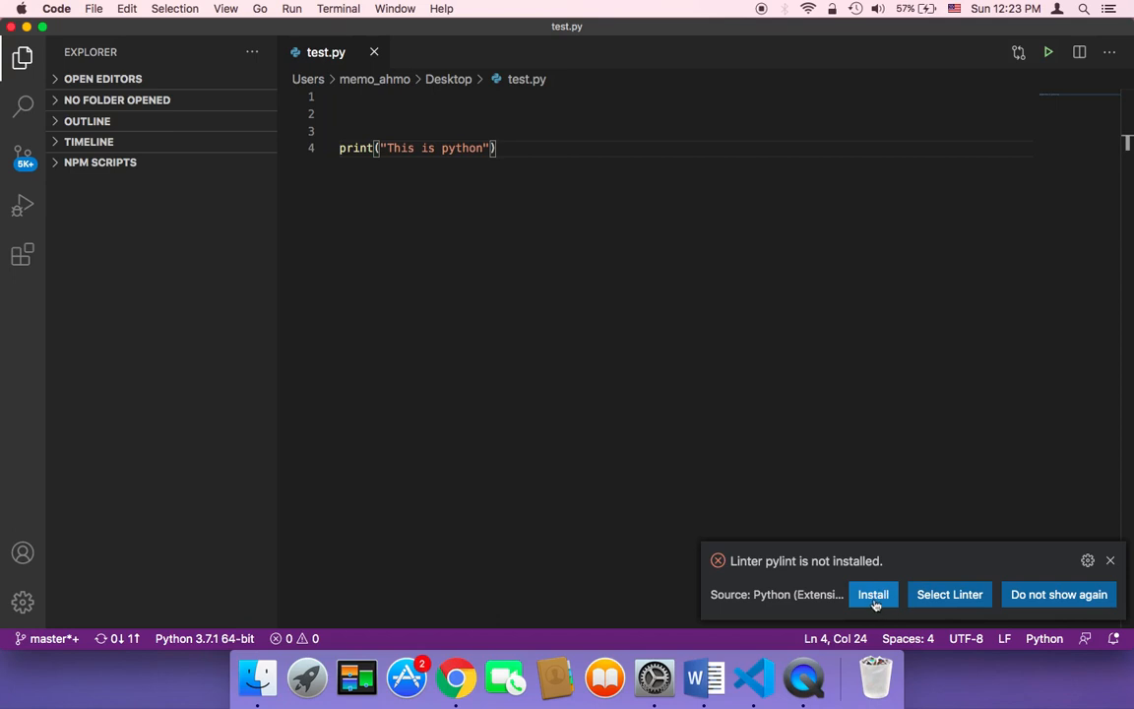
mouse_move(386, 252)
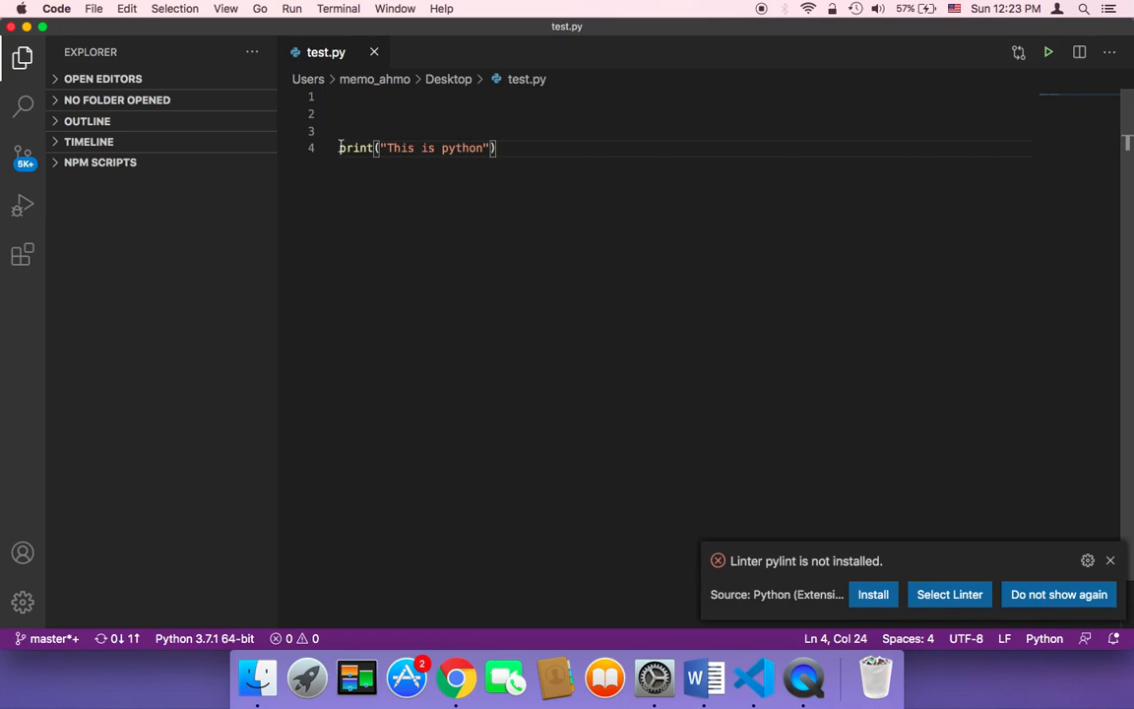
Step: Run test.py via Run Python File in Terminal so it prints "This is python"
triple_click(417, 148)
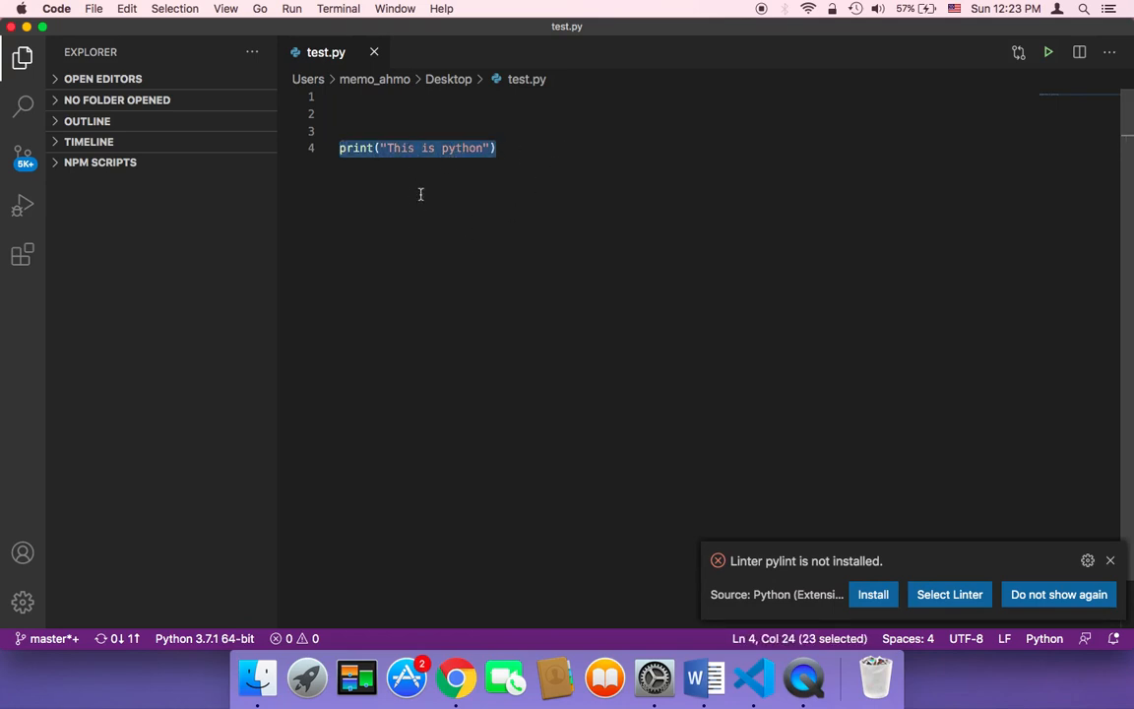
mouse_move(557, 153)
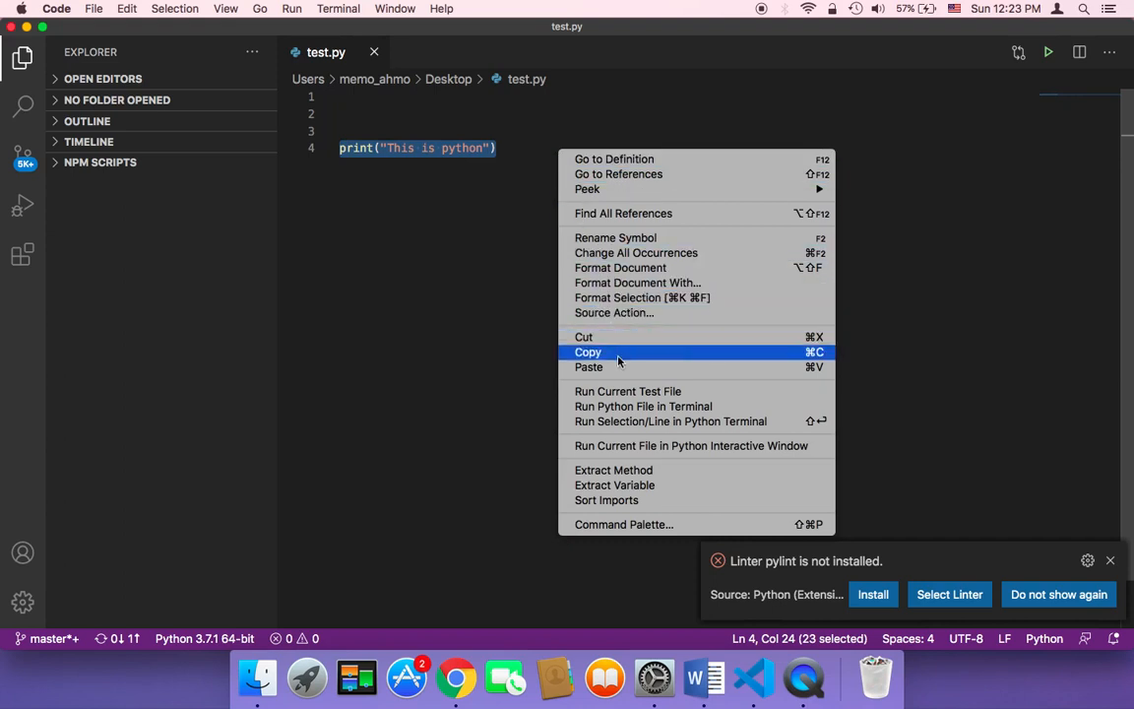
mouse_move(641, 405)
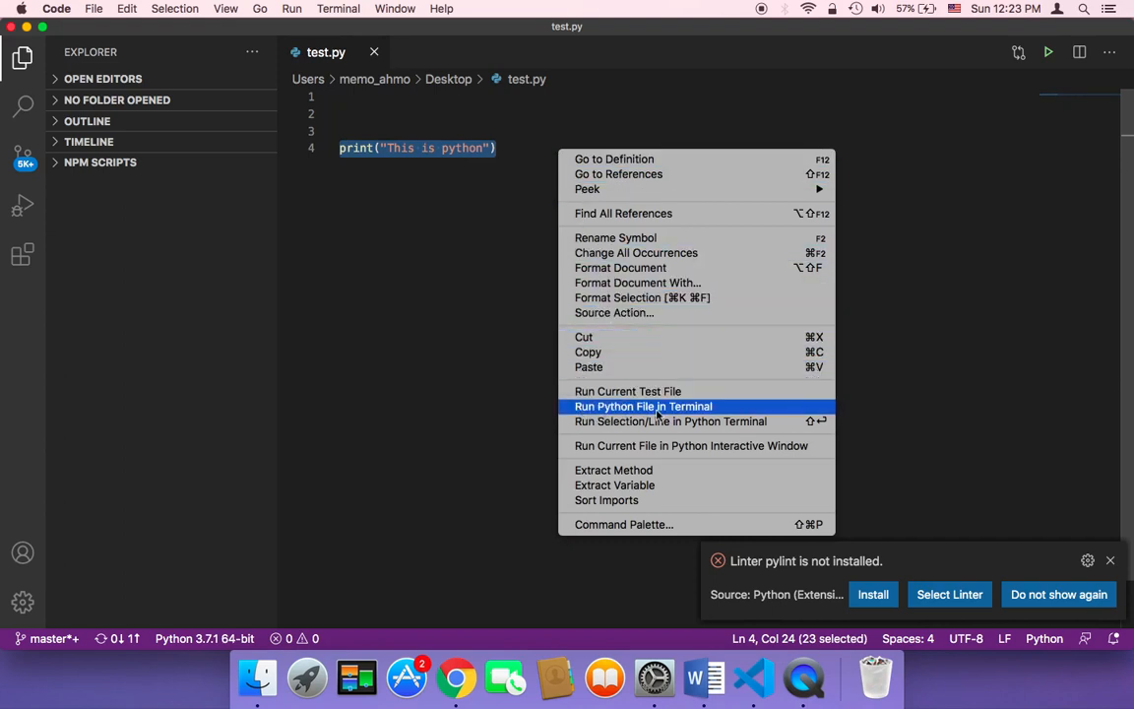
click(683, 406)
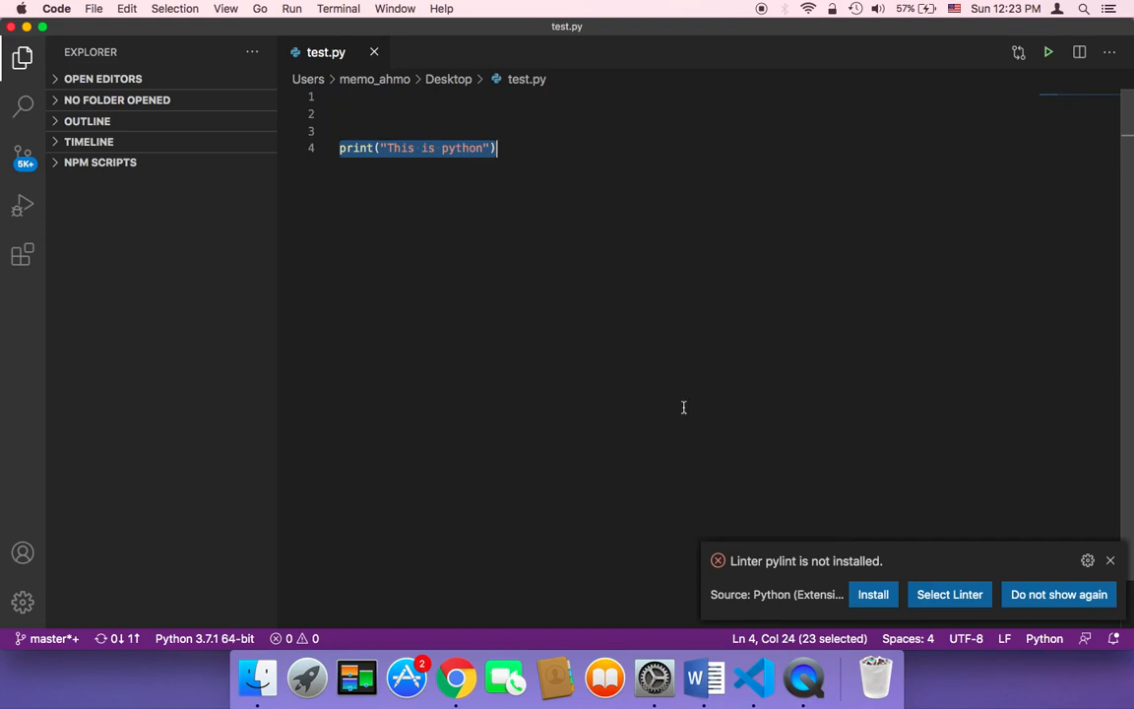
click(1047, 51)
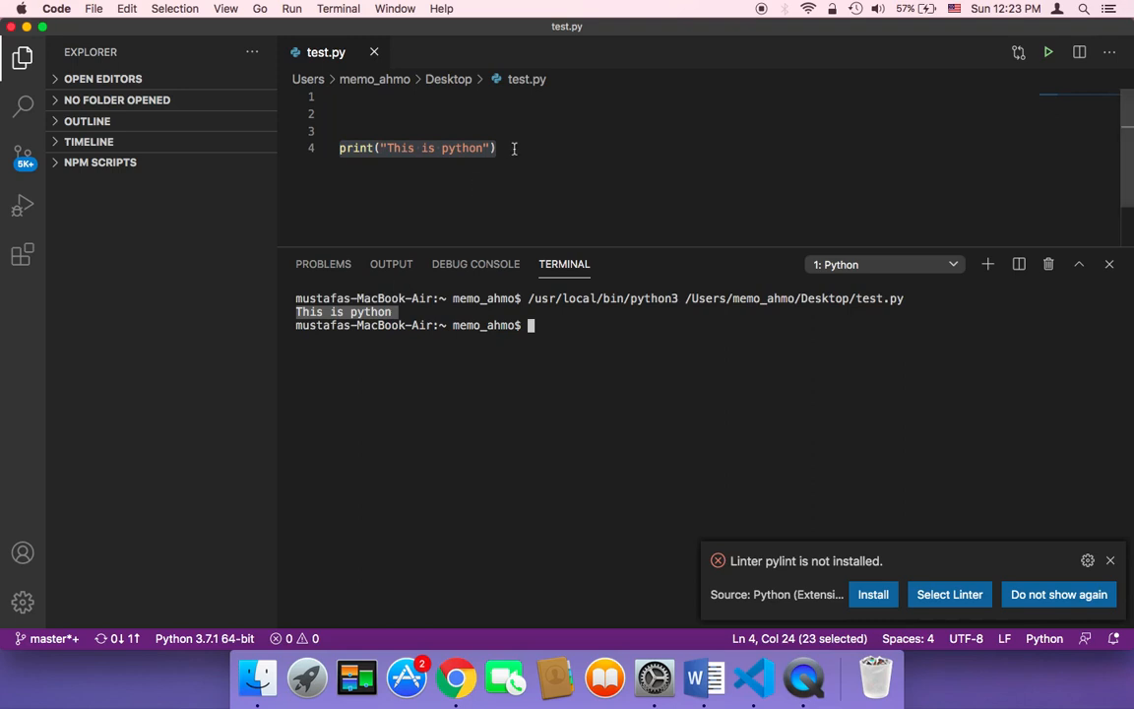
click(464, 187)
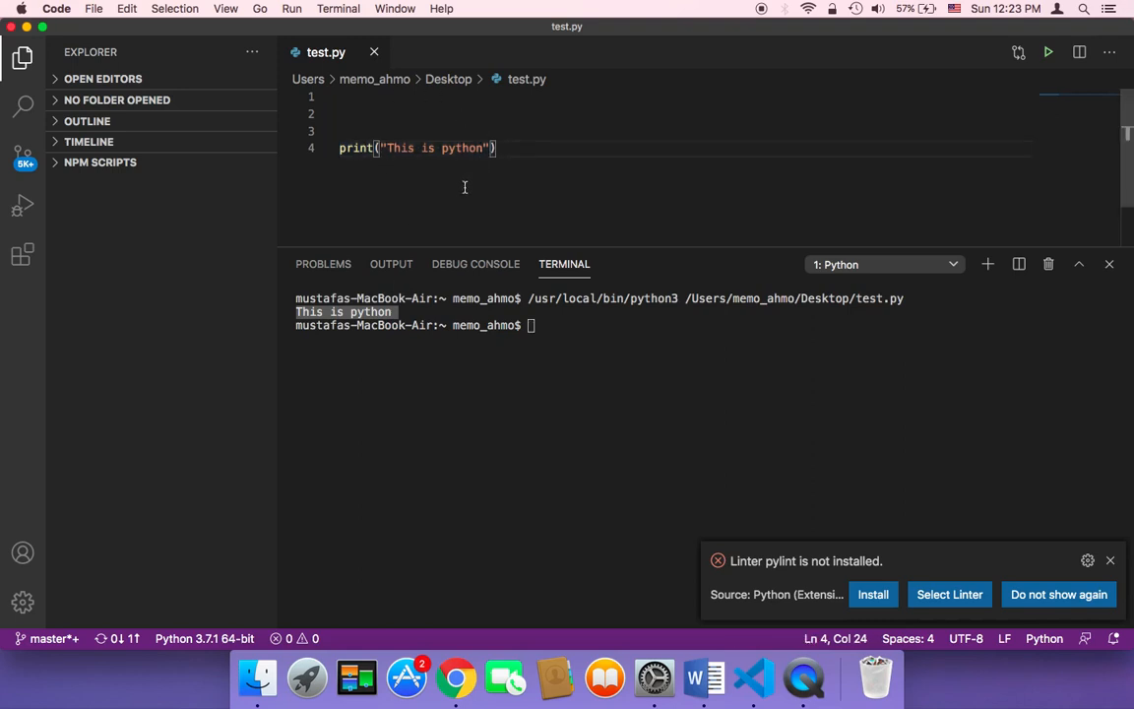
mouse_move(390, 183)
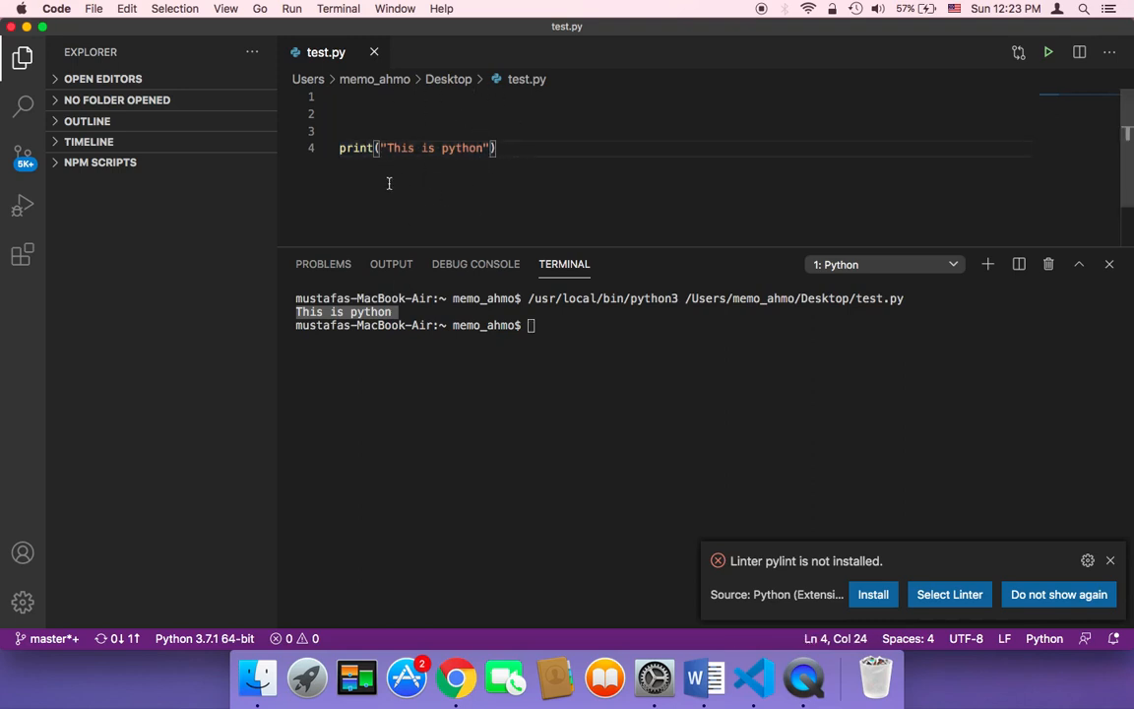
click(291, 8)
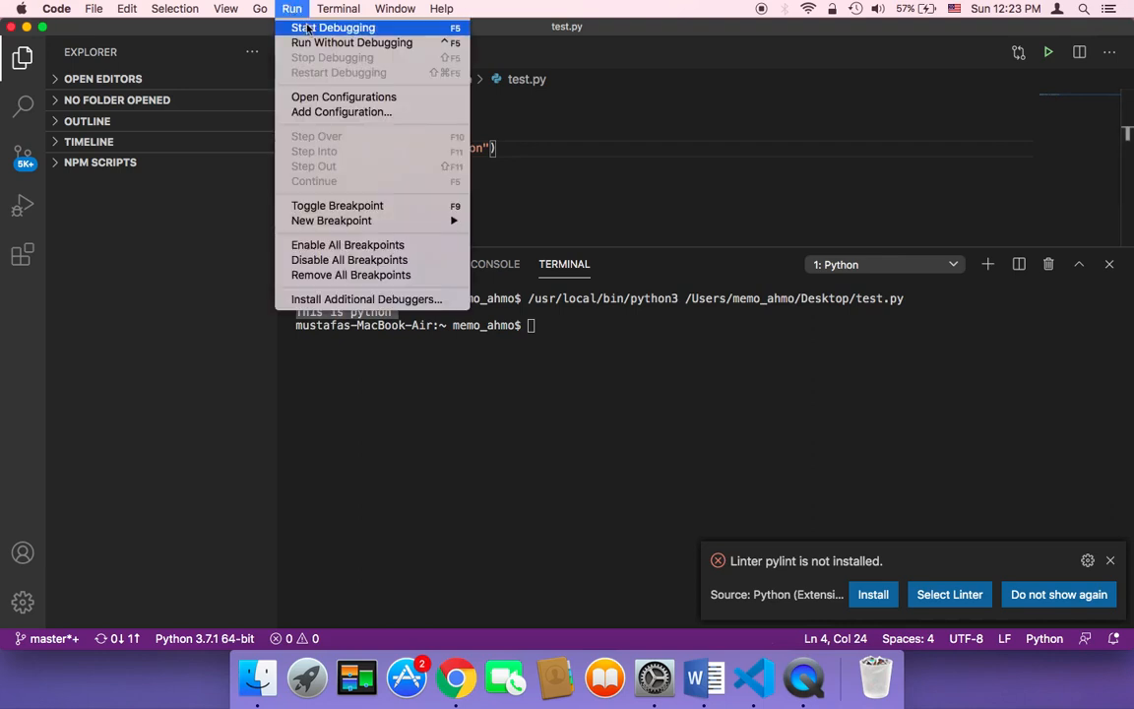
mouse_move(351, 44)
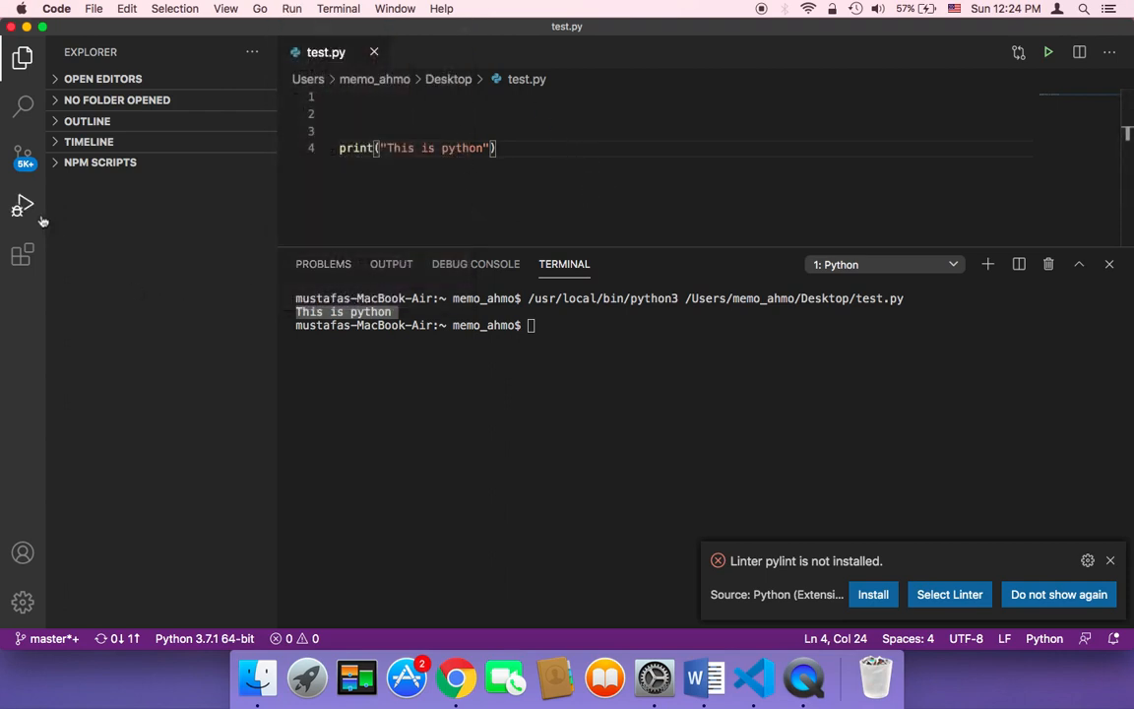
Step: Search extensions for 'python' again and reopen Microsoft's Python extension page
click(23, 254)
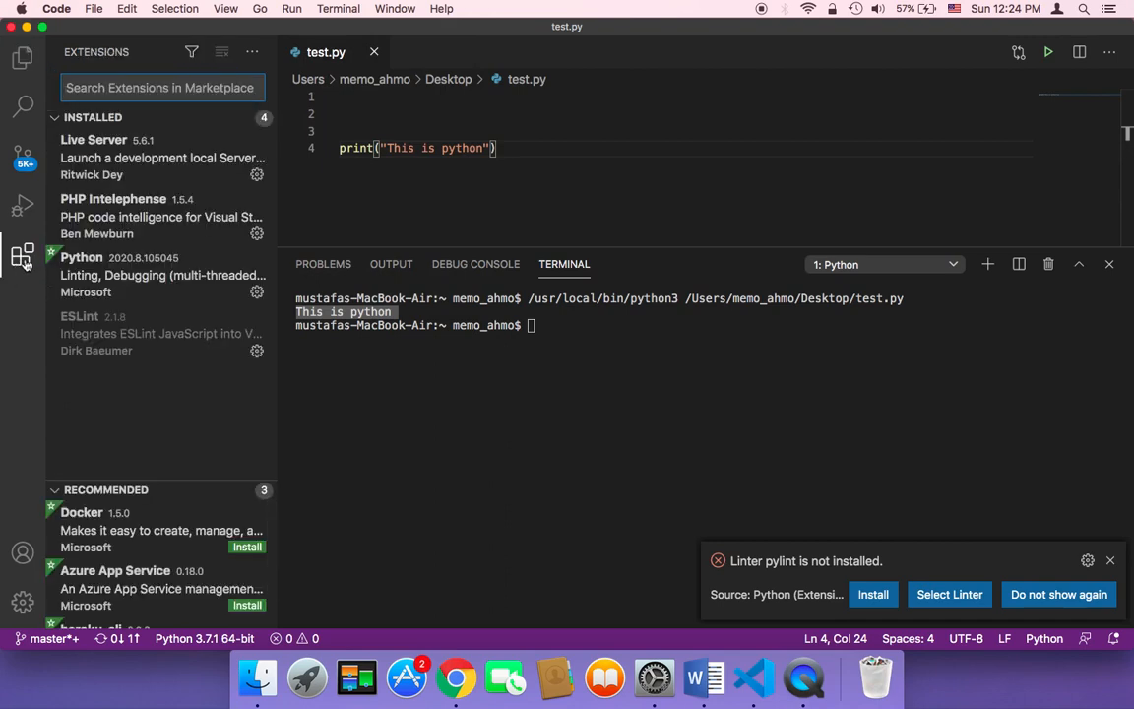
mouse_move(24, 256)
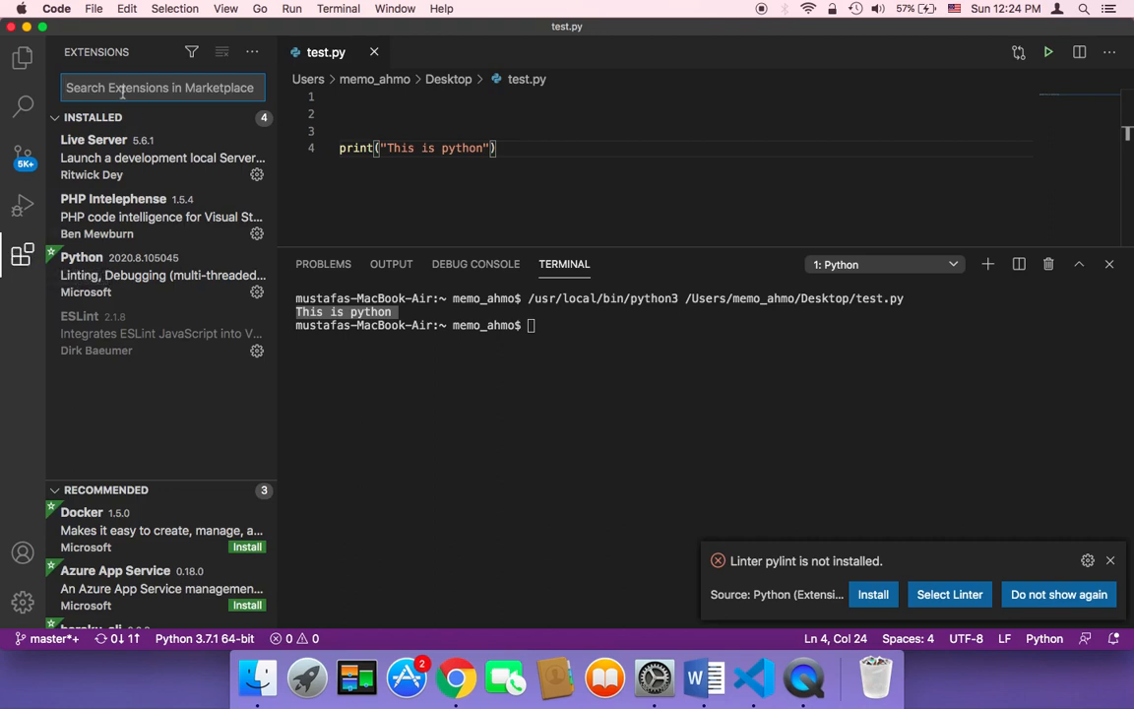
text(python)
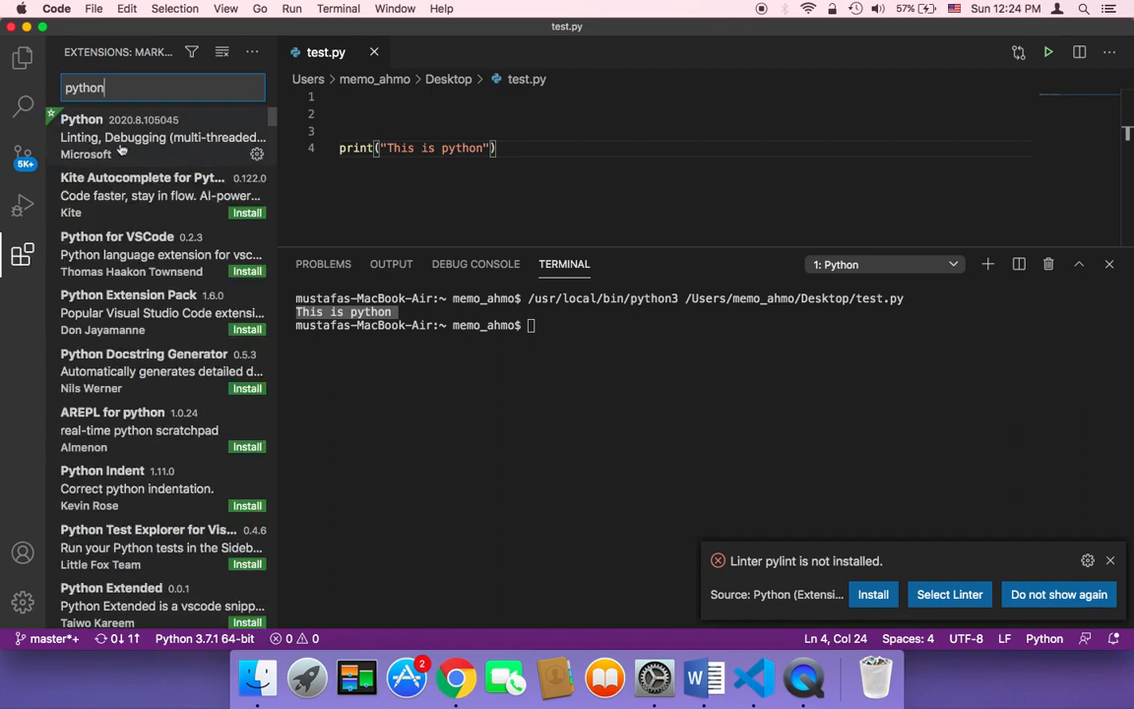
mouse_move(117, 138)
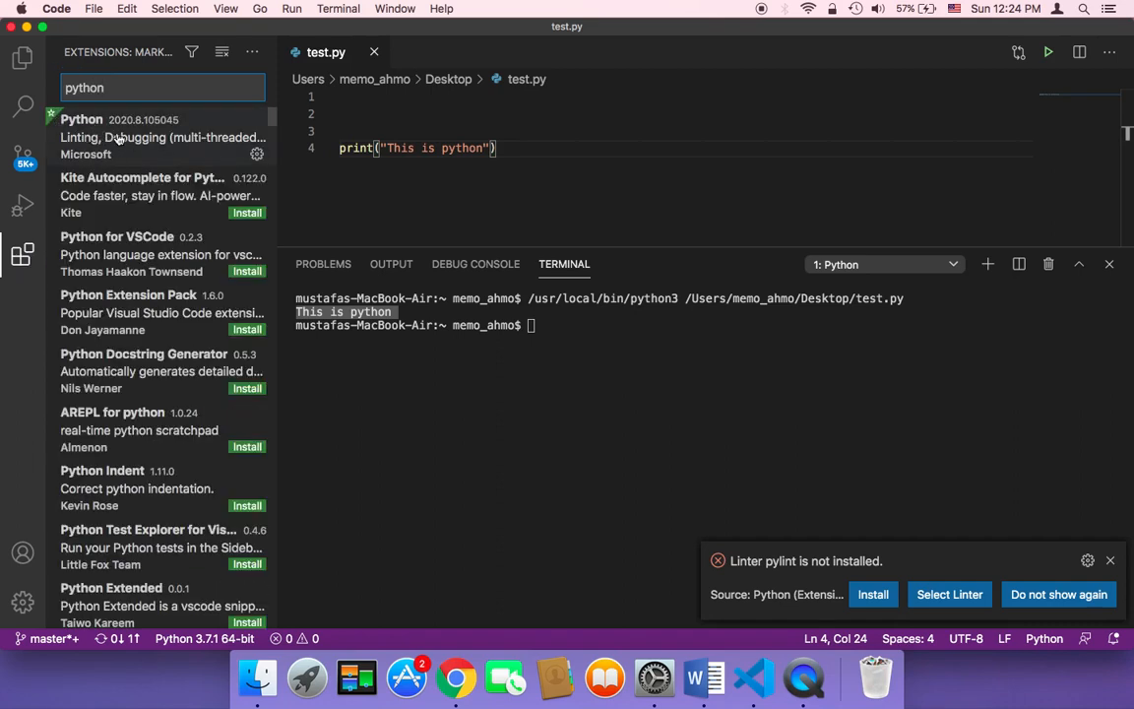
click(162, 138)
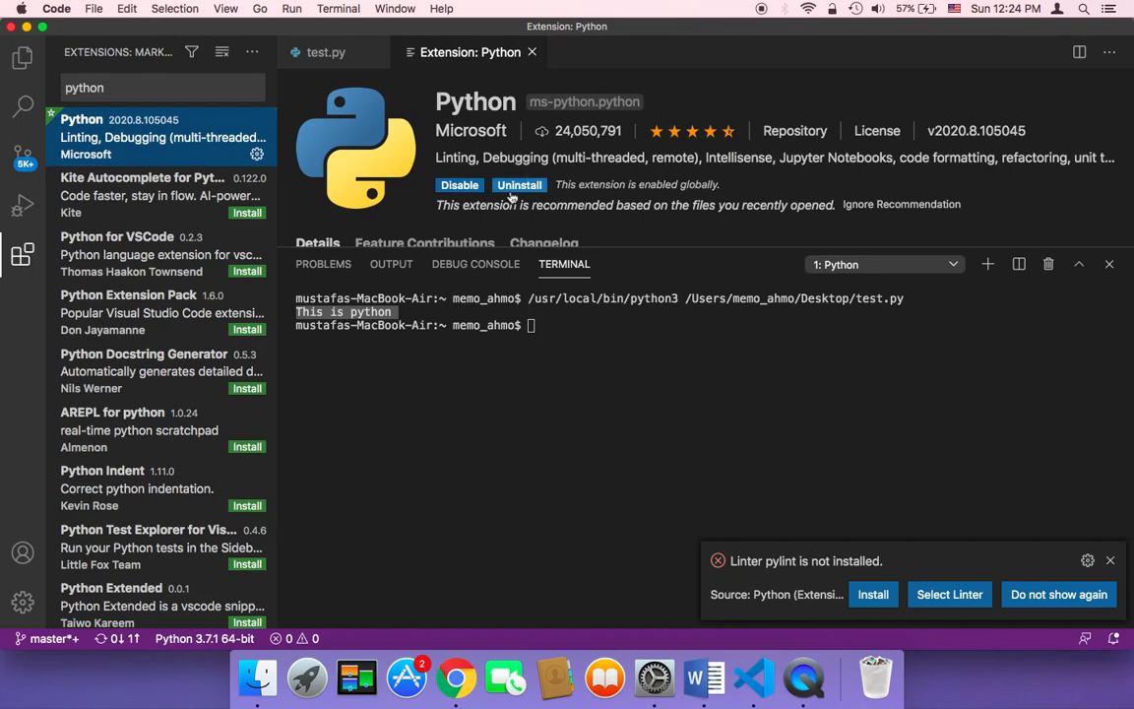
mouse_move(630, 311)
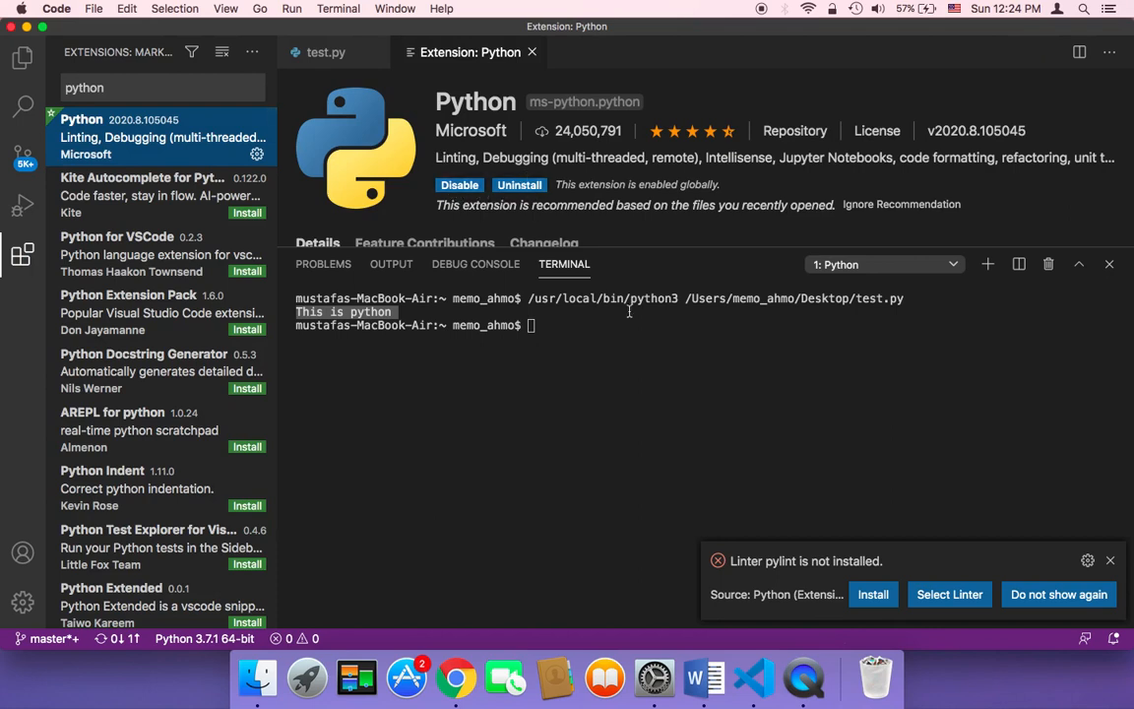